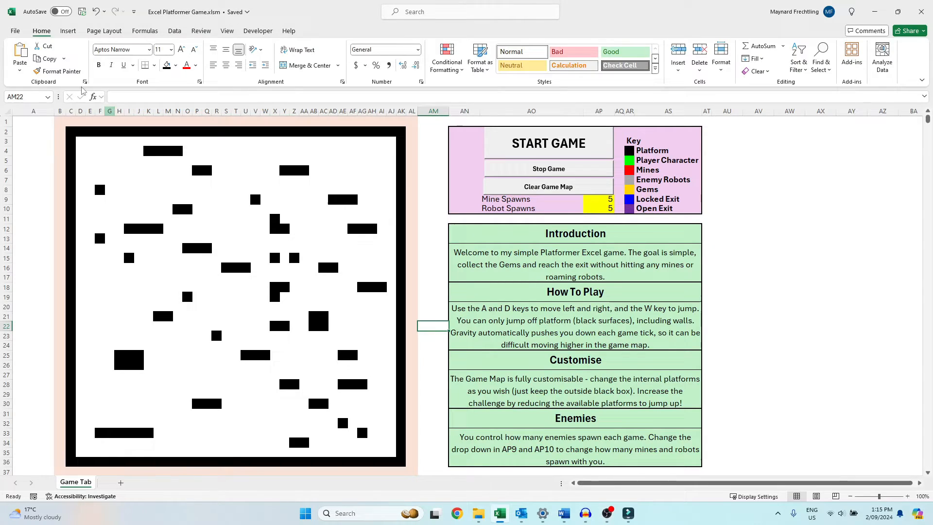
- Rename Sheet1 to 'Game Tab', add a 'To Do' sheet, and return to Game Tab
left_click(14, 30)
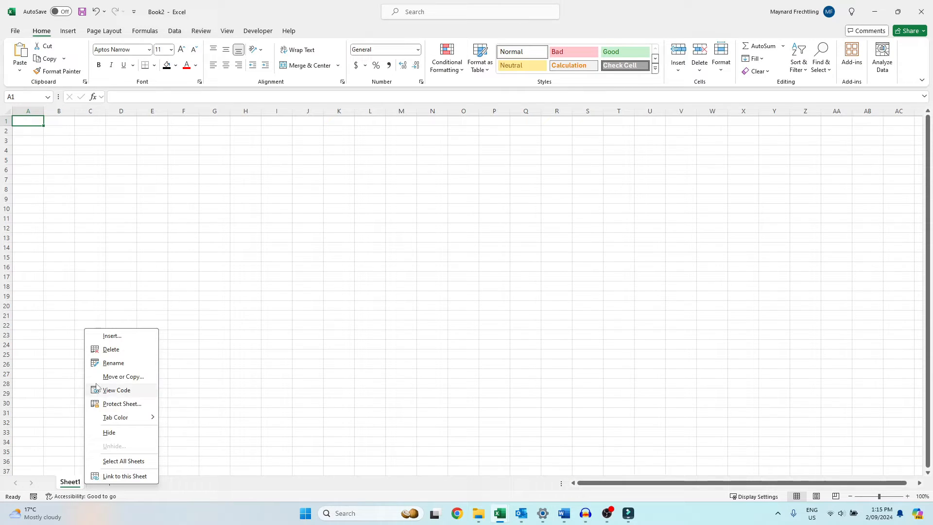
left_click(113, 362)
type("Game Tab")
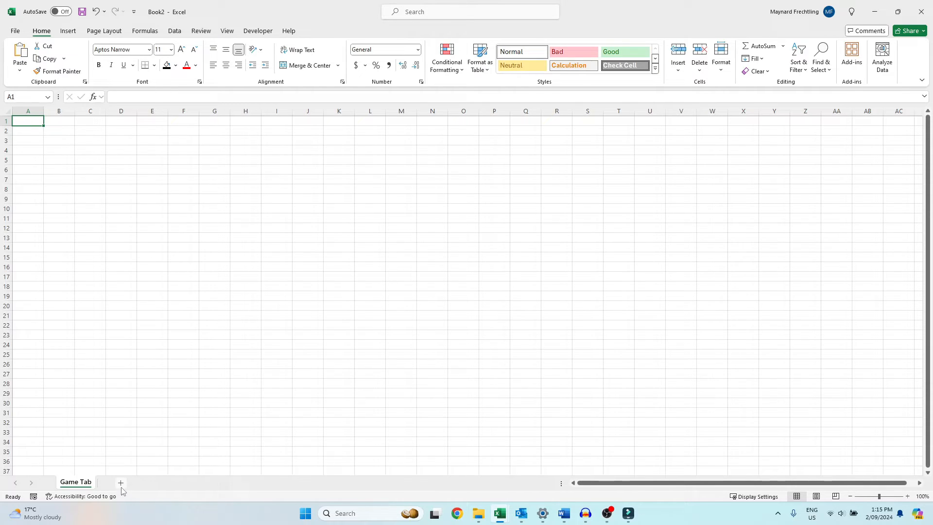
left_click(120, 482)
type("To Do")
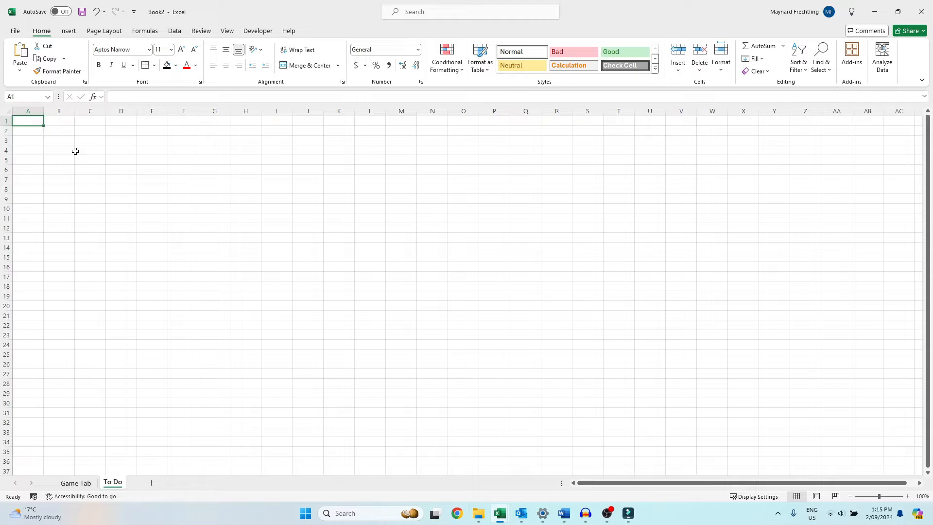
left_click(74, 482)
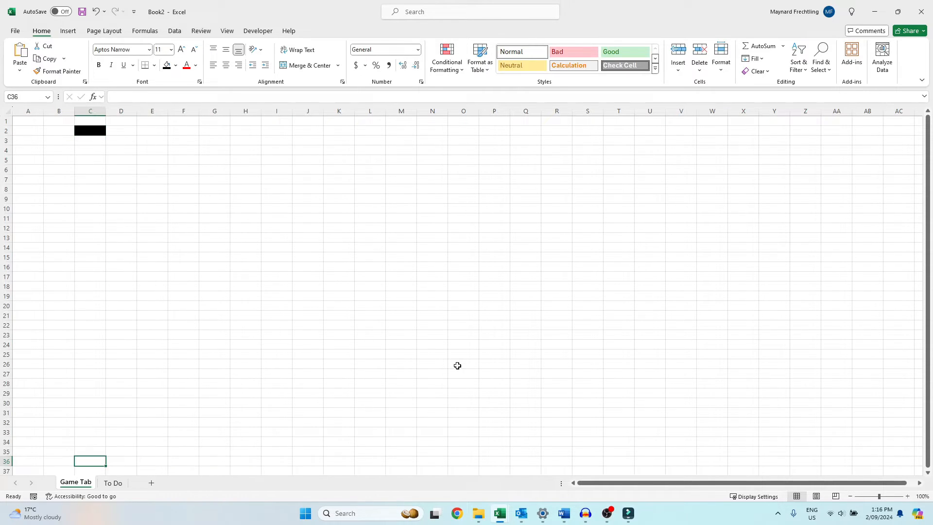
- Fill the C2:AK36 block solid black as the map and open Excel Options
scroll("right", 3)
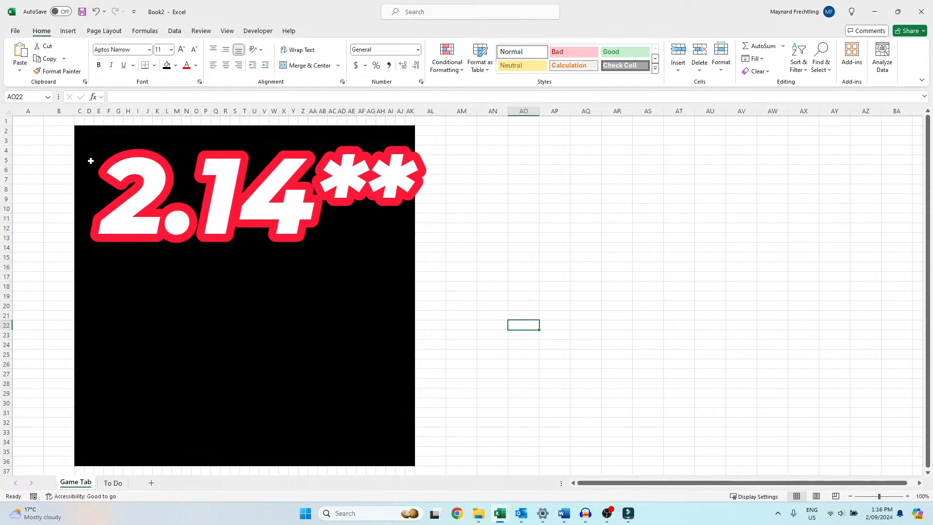
left_click(523, 266)
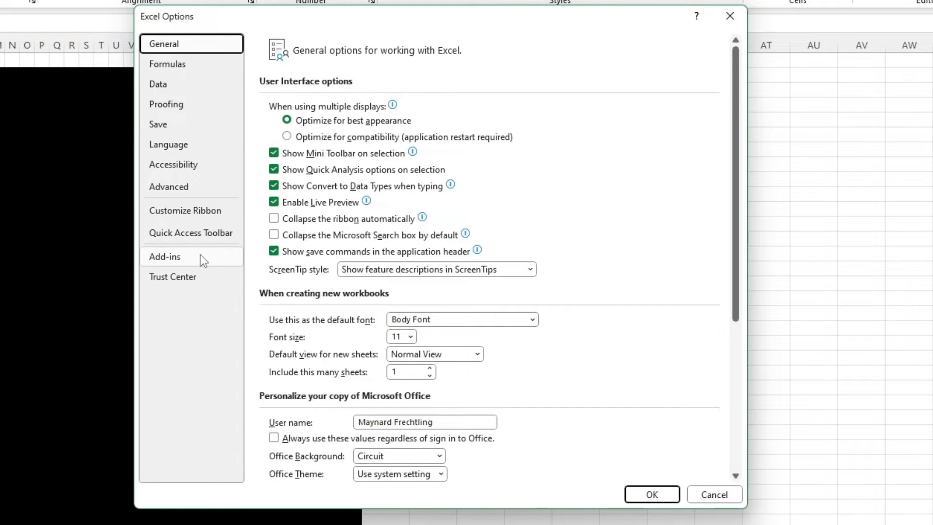
- Enable the Developer tab in Customize Ribbon, then start the To Do sheet
left_click(185, 209)
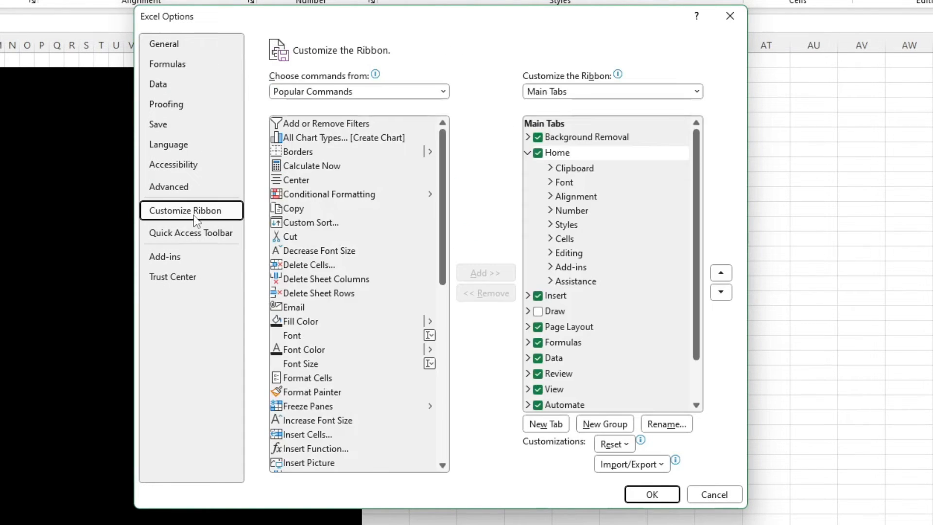
scroll("down", 3)
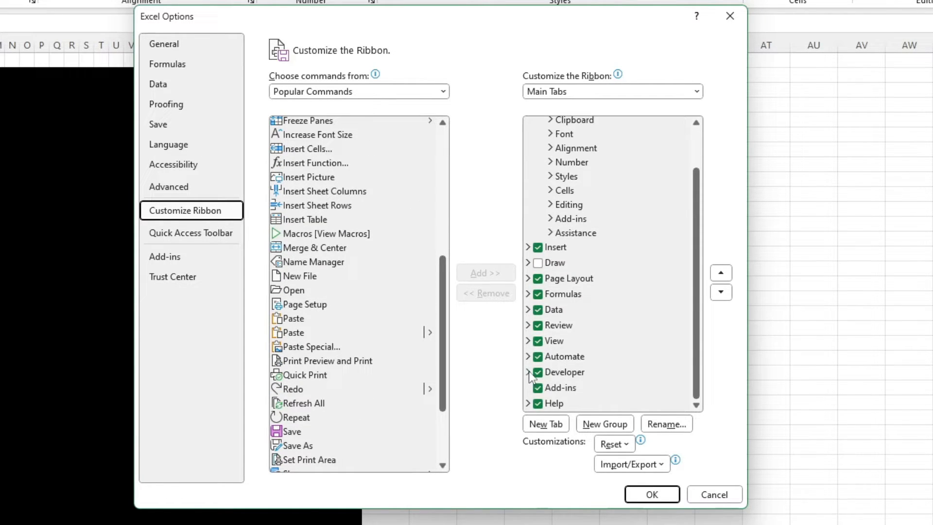
left_click(527, 371)
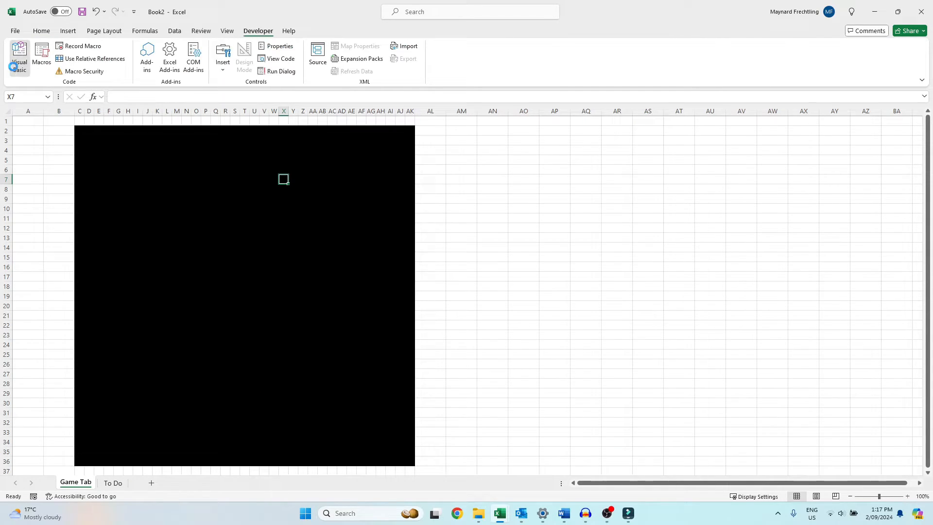
left_click(19, 56)
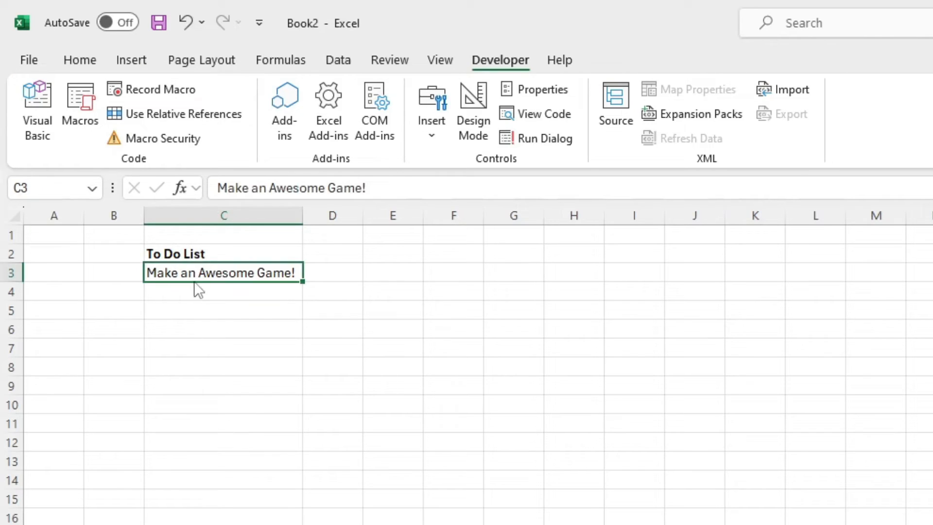
- List movement, jump, gravity and the 3-gems-then-door victory condition on the To Do sheet
type("C")
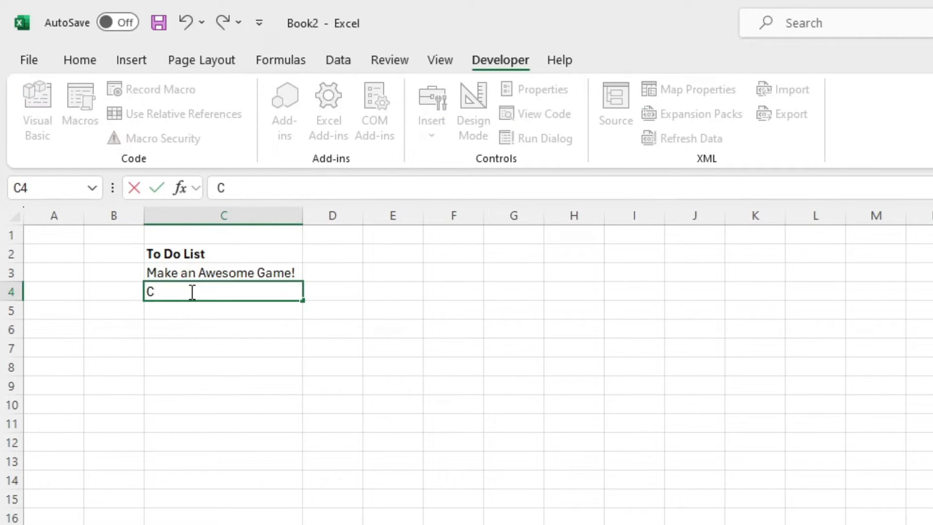
type("Moveement of PC -")
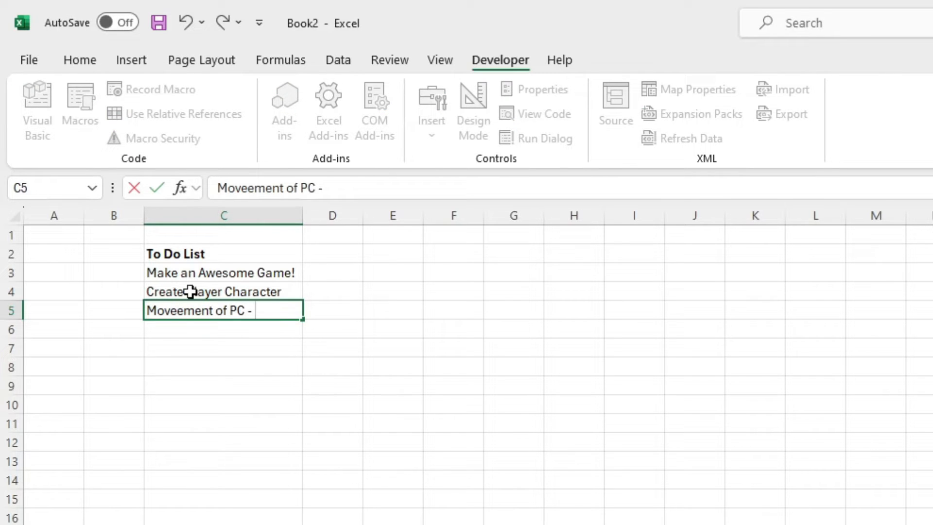
type("W to control Jump - 5 cells upwa")
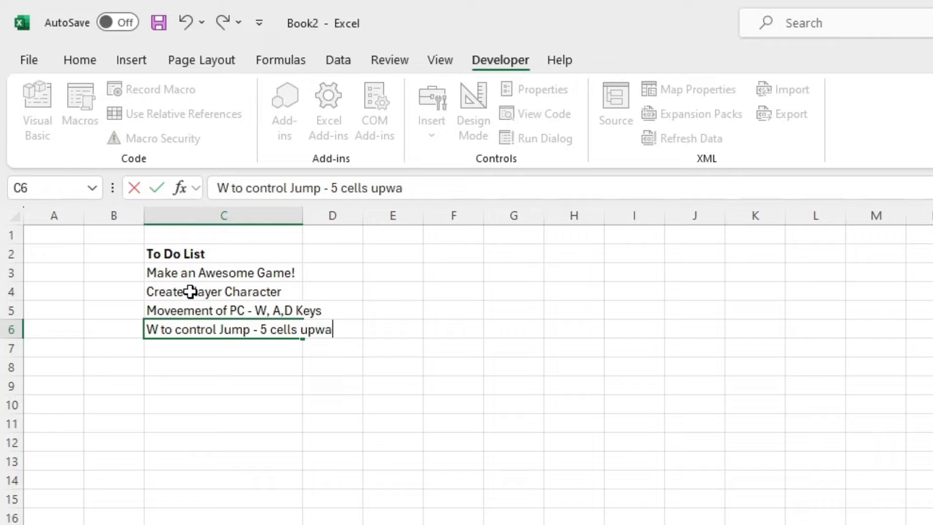
type("Jump to to h")
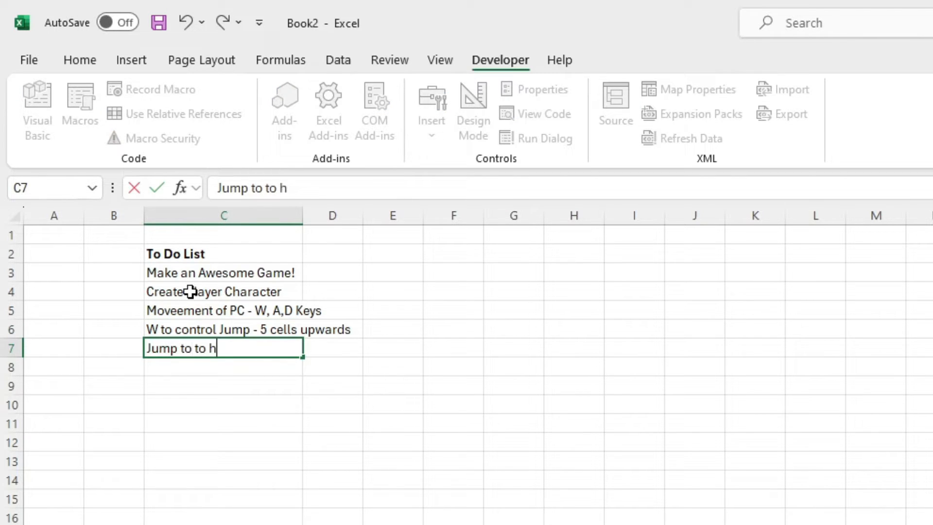
type("appen off all black clee")
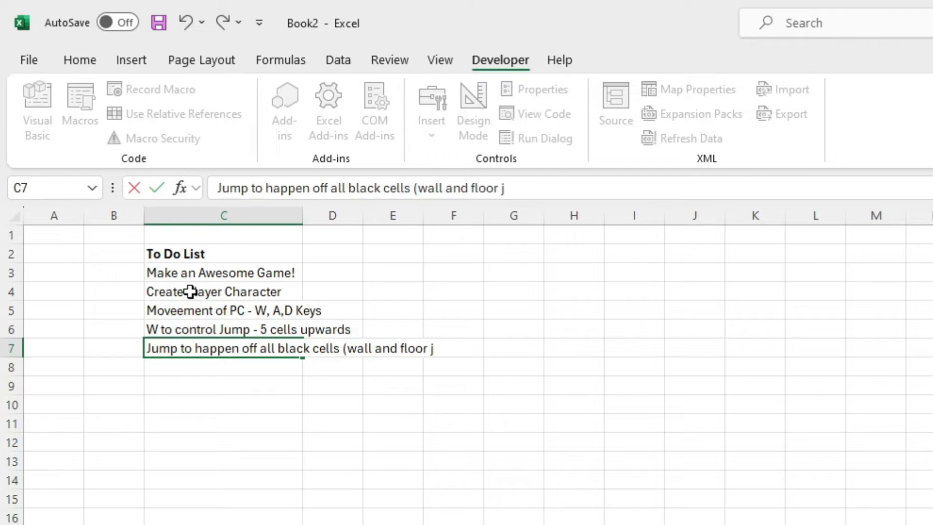
type("Gravity to be a constant - push pla")
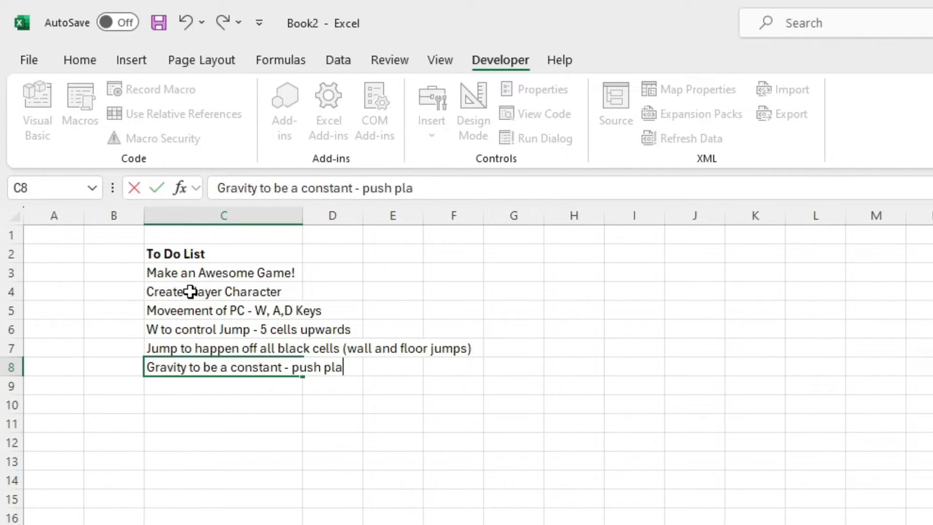
type("Victory")
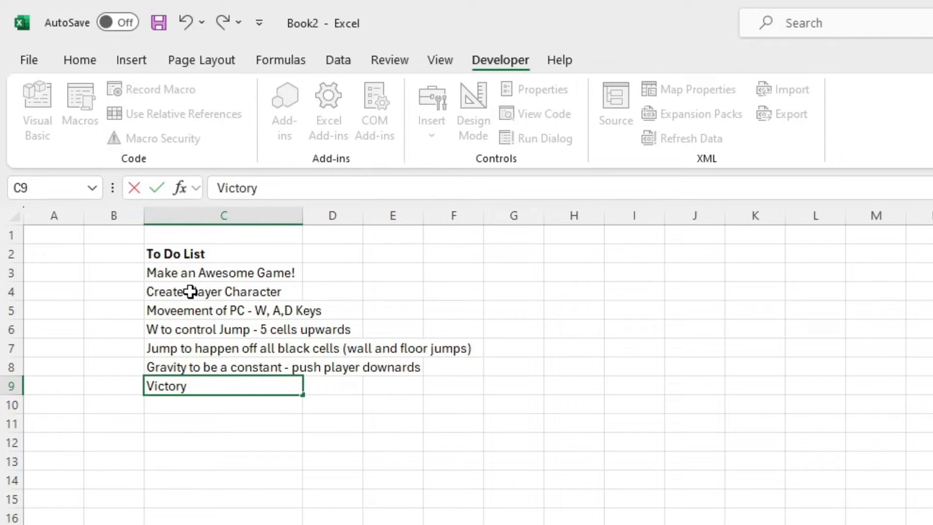
type("conditions - Collect 3 Gems")
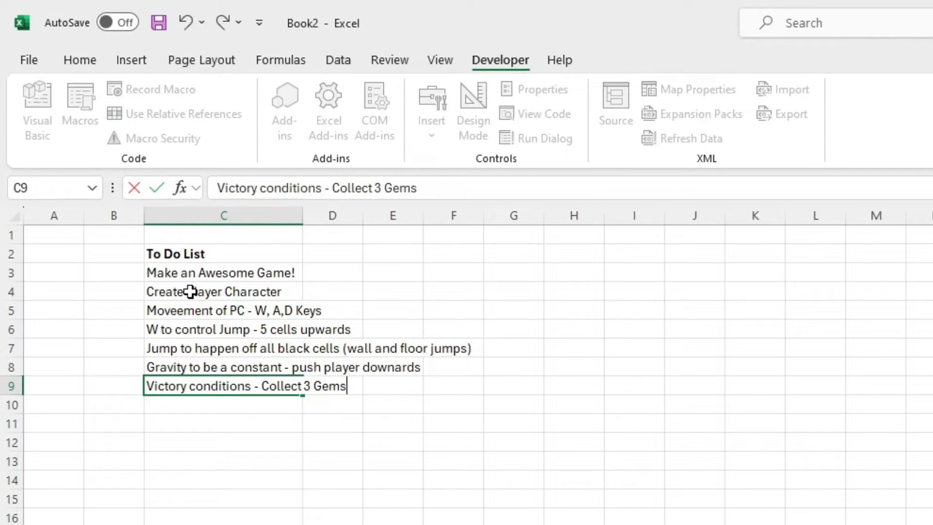
type("to unlock the door. Reach")
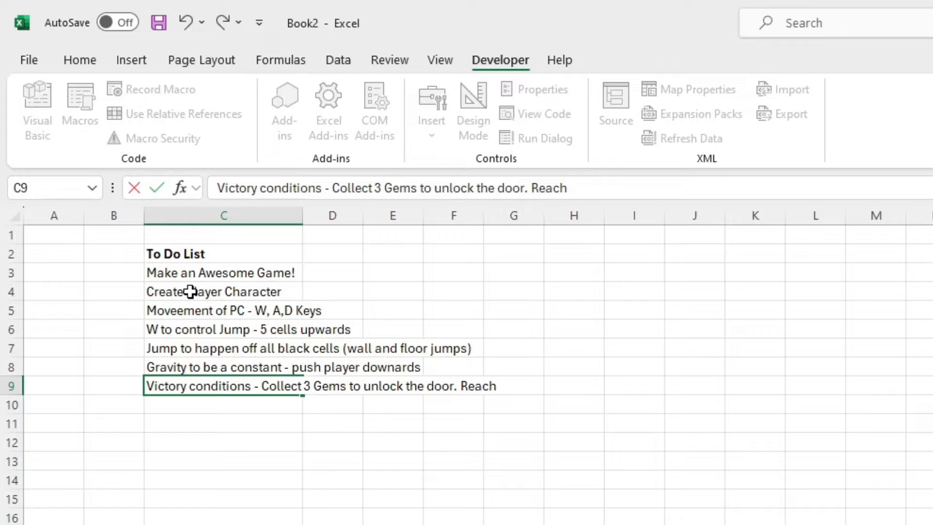
type("Door to Win,")
left_click(224, 424)
type("Enemy -")
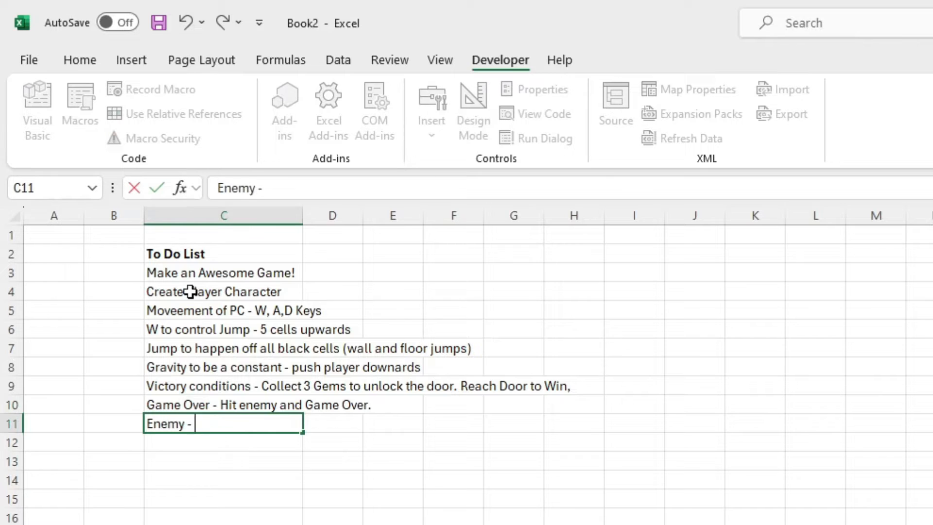
- Add items for X mines and robots, enemy movement, and random enemy/PC/door spawns
type("x Mines and X")
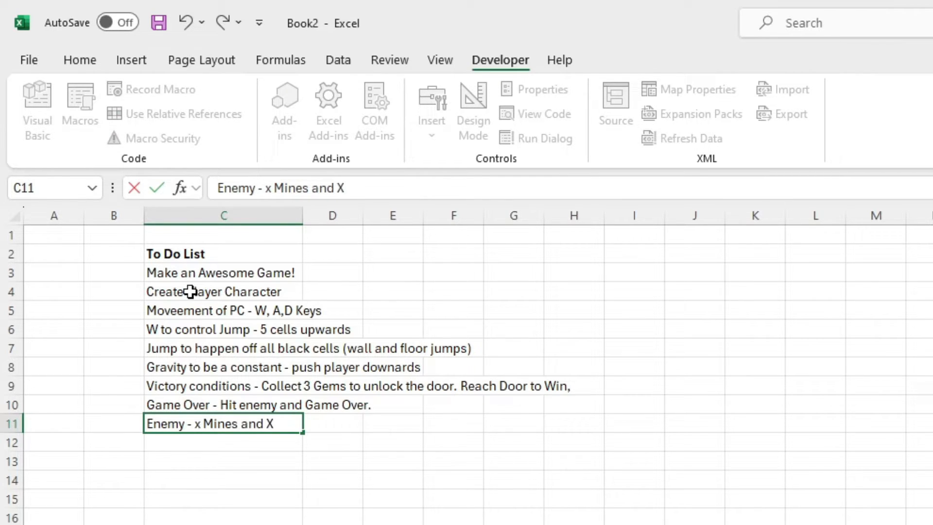
type("Robots")
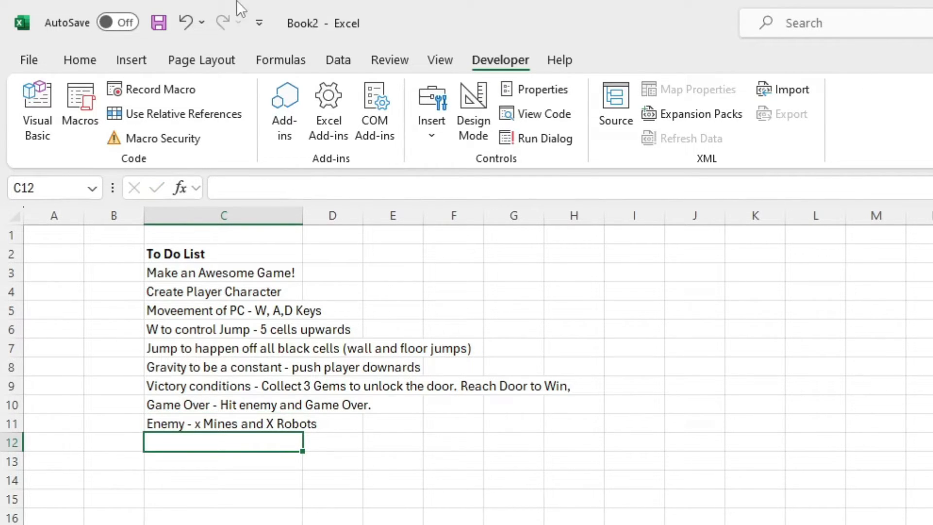
type("Enemy Movemment + Tick Mechanic")
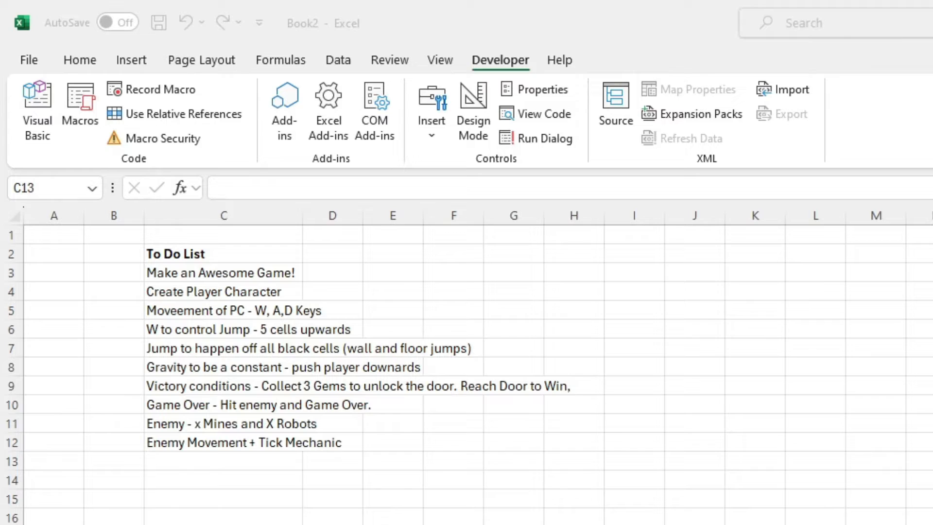
type("Random Spawns (e")
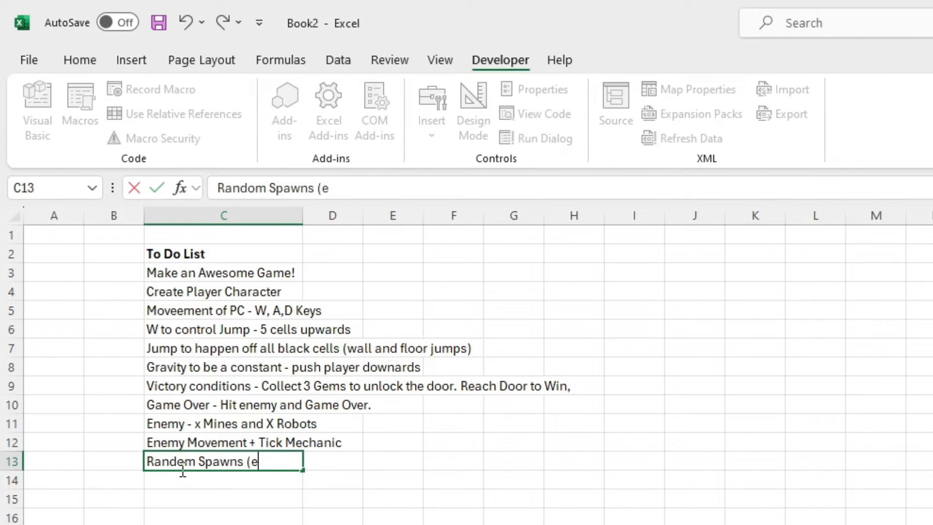
type("nemy and PC and Door)")
left_click(223, 479)
type("Clear Game Map.")
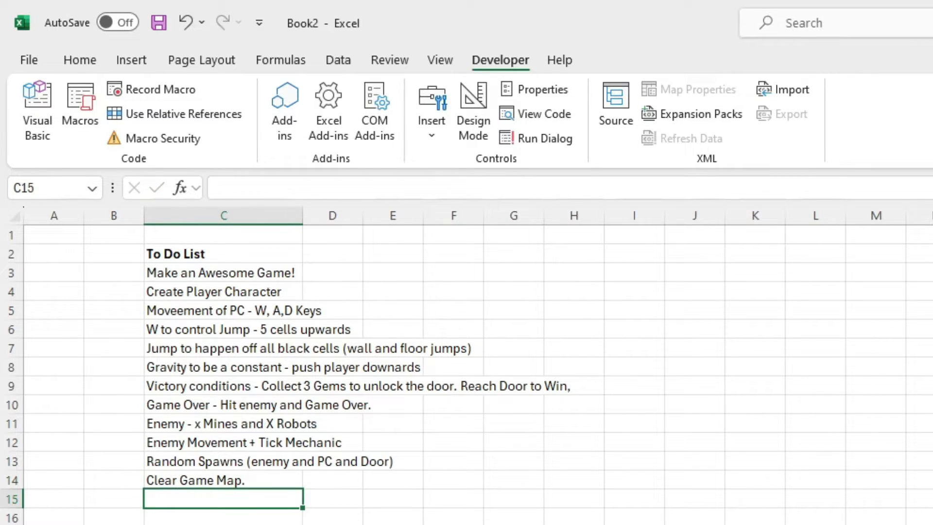
left_click(37, 104)
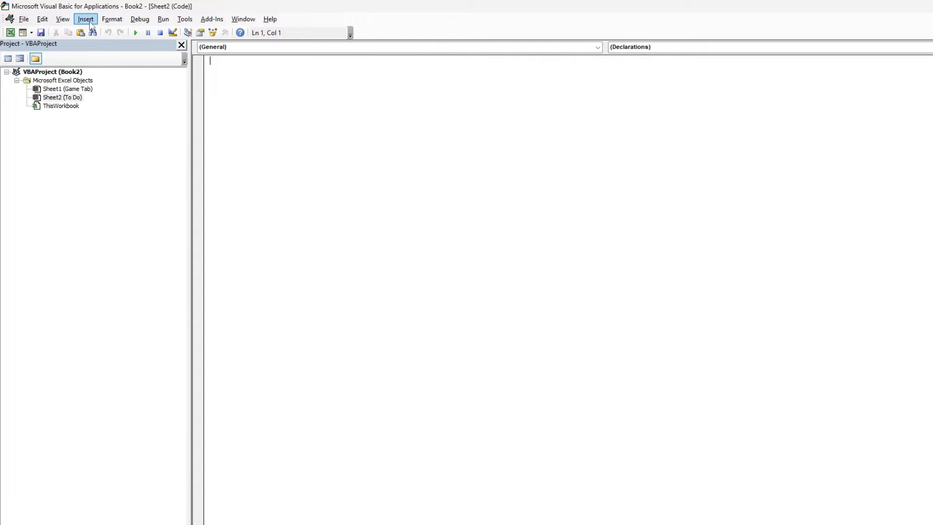
- Insert a module and walk through the pasted SpawnElements routine
left_click(85, 18)
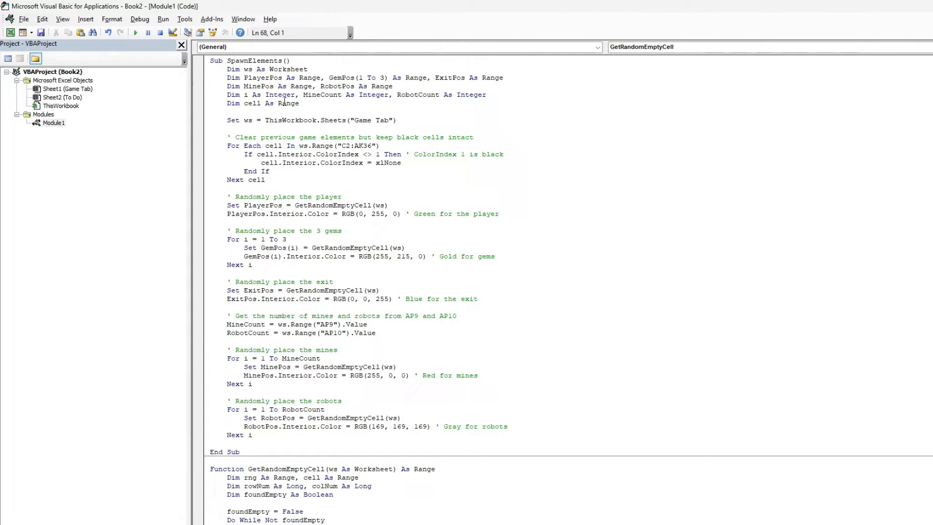
left_click(214, 60)
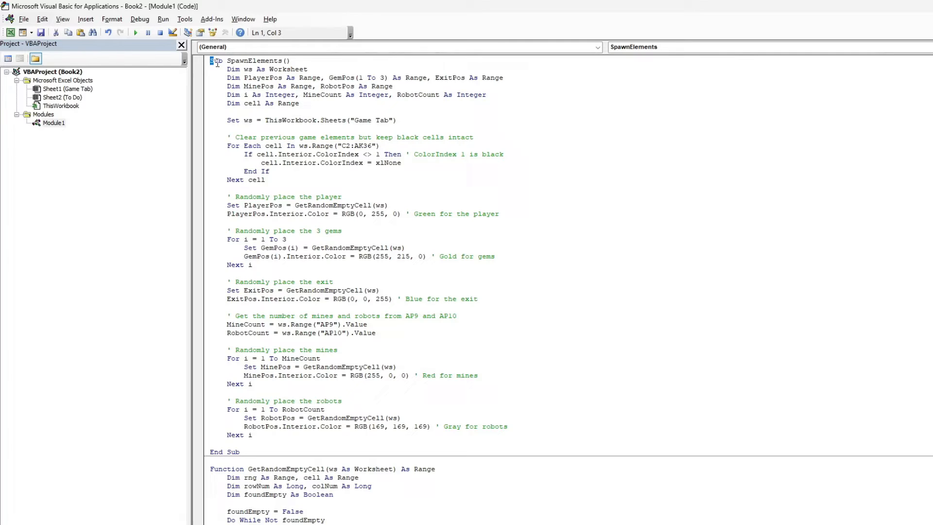
left_click_drag(211, 60, 333, 281)
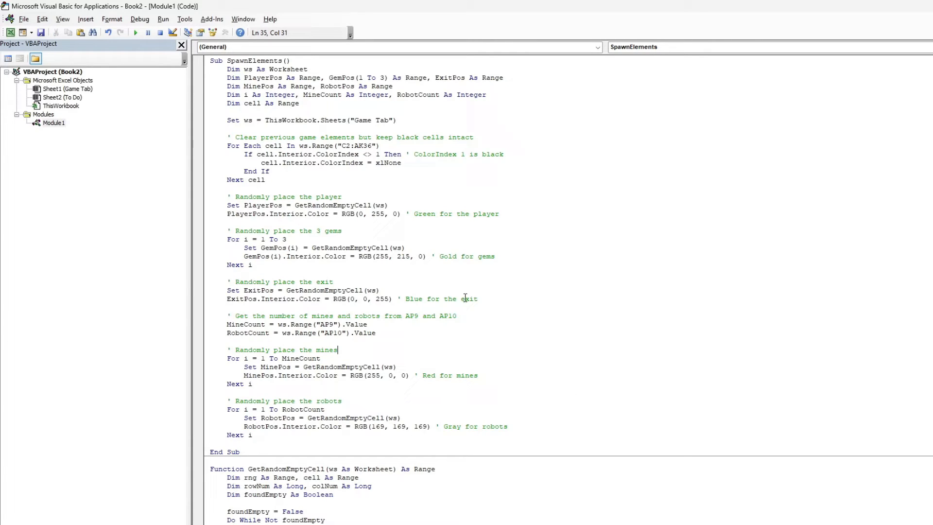
- Walk through the GetRandomEmptyCell function below SpawnElements
scroll("down", 3)
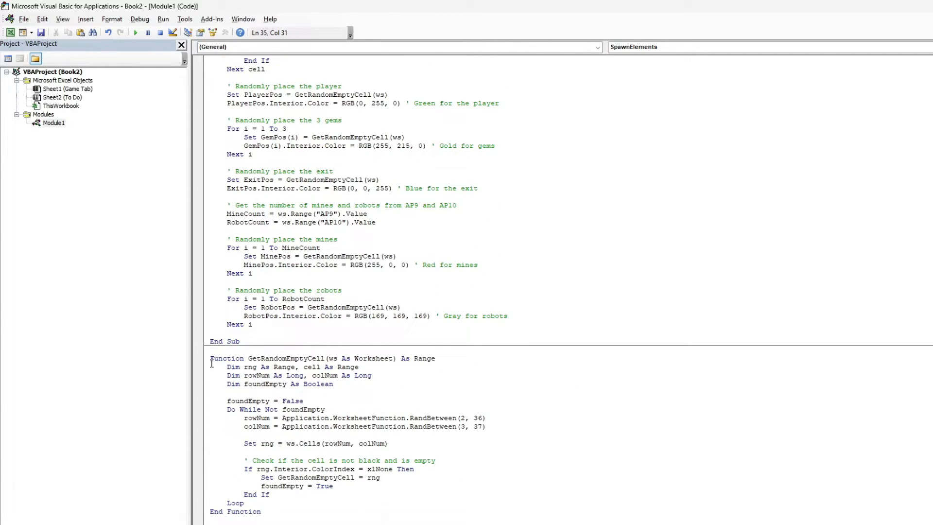
left_click_drag(209, 358, 227, 366)
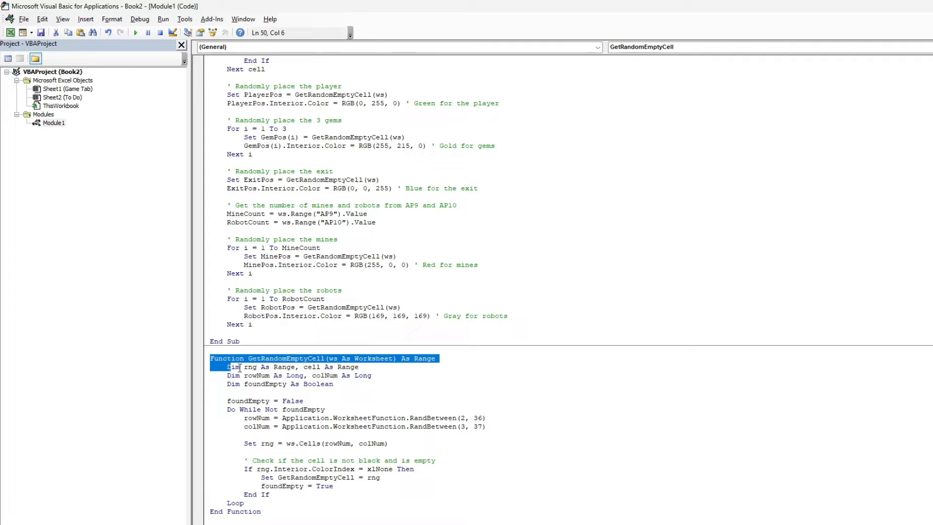
left_click_drag(229, 367, 381, 443)
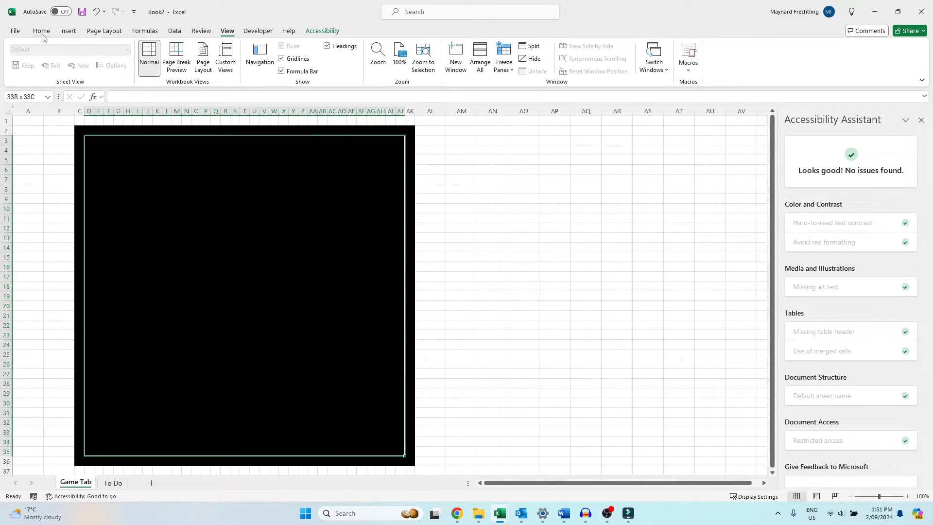
- Draw a button beside the map, assign SpawnElements, and label it 'Spawn Elements'
left_click(461, 160)
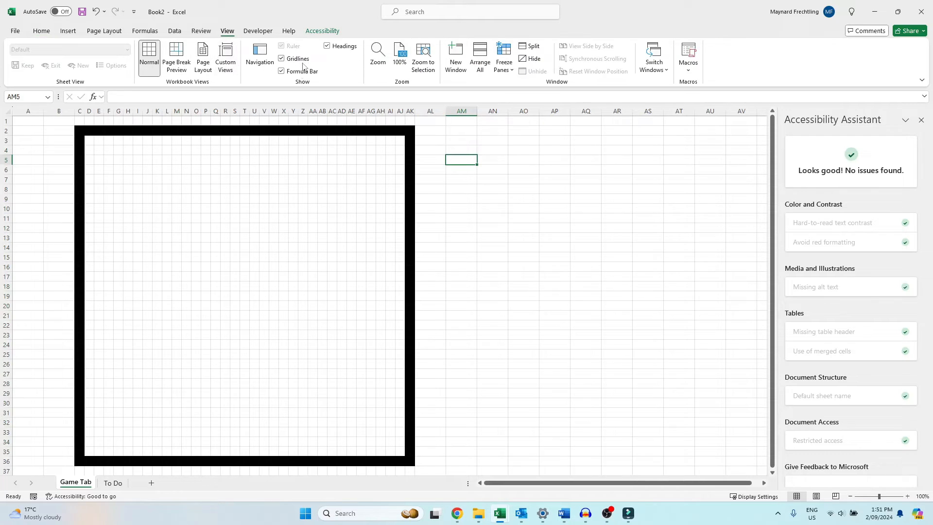
left_click(257, 30)
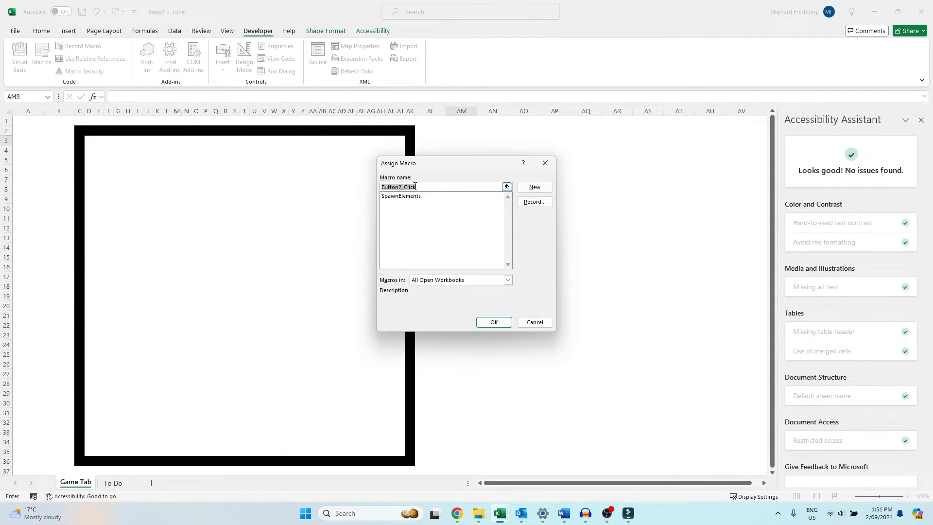
left_click(492, 321)
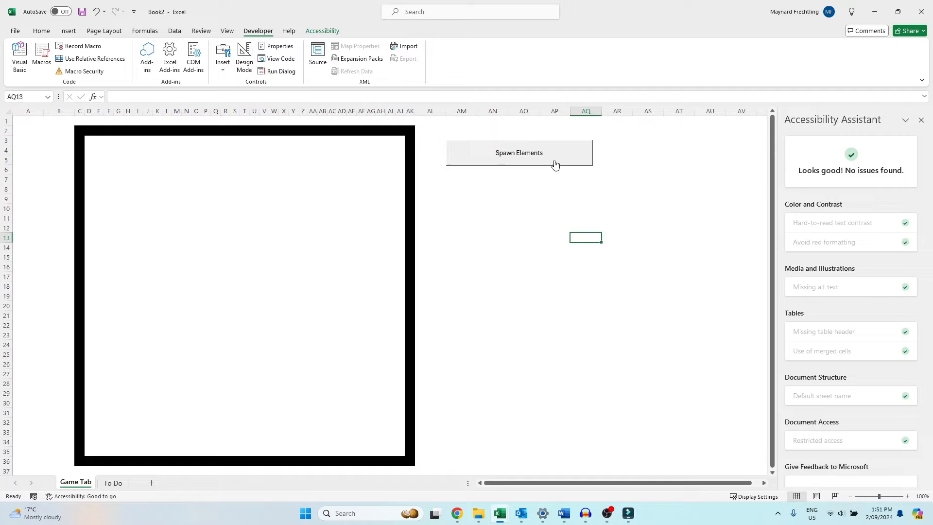
left_click(519, 152)
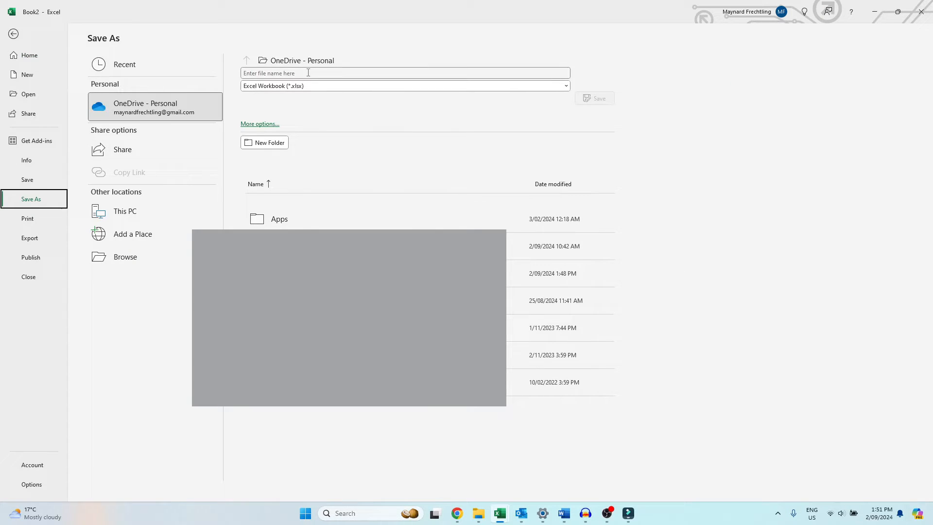
- Save the workbook as 'Platformer Game Test' in .xlsm macro-enabled format
left_click(405, 73)
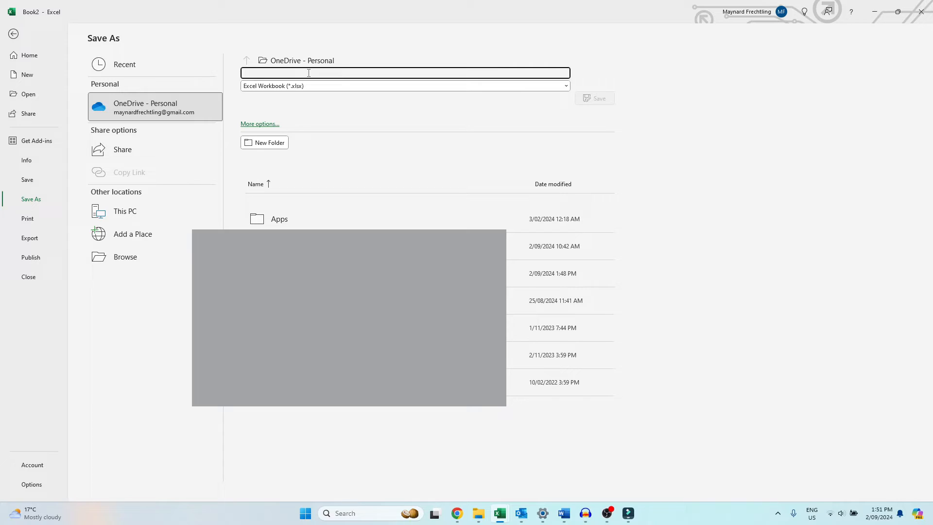
type("G")
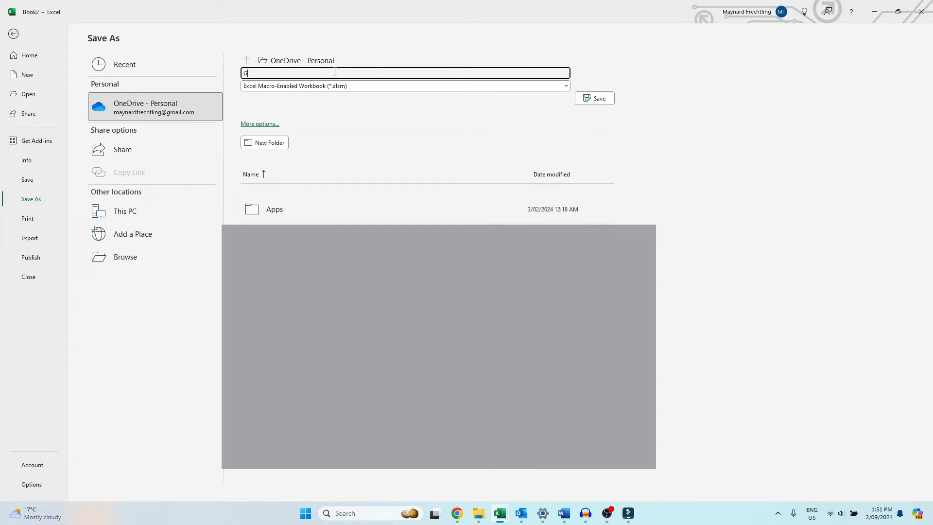
type("Platformer Game Test")
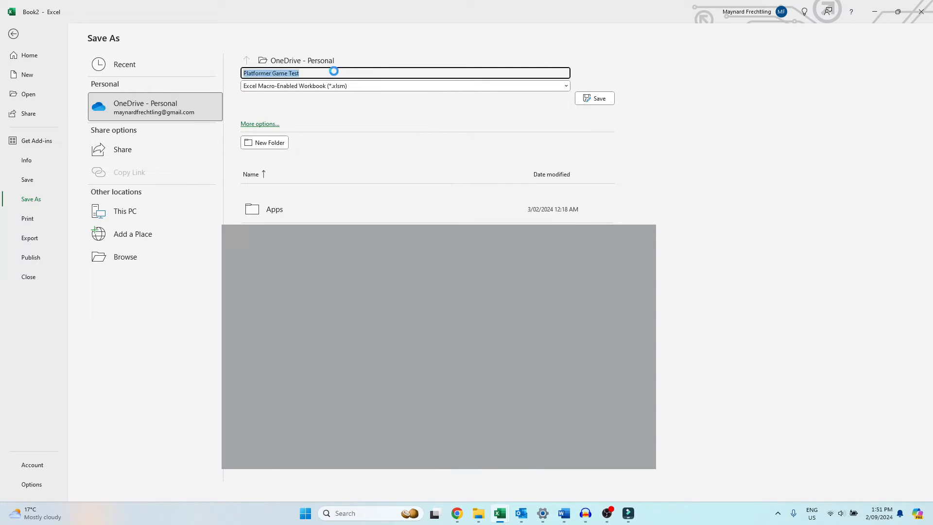
left_click(594, 98)
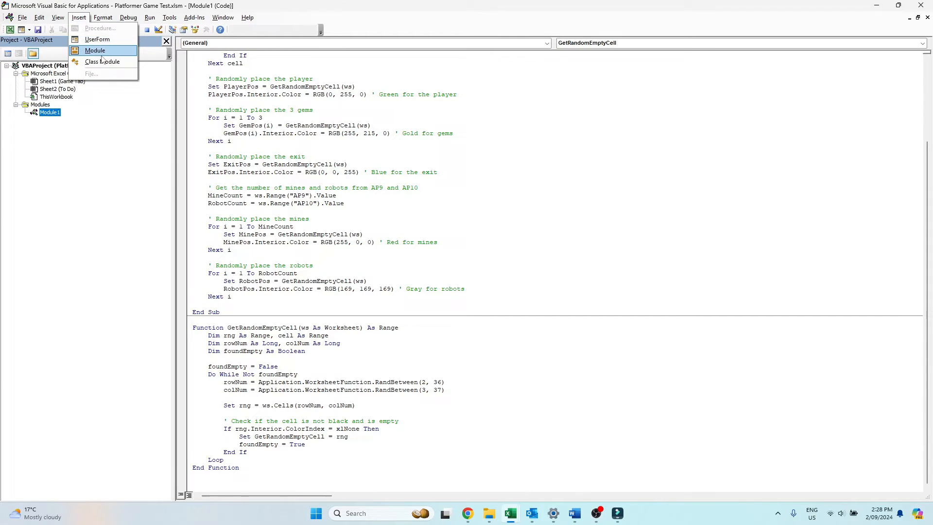
- Insert a second module with Sub ClearGameMap() and assign it to a new button
left_click(94, 50)
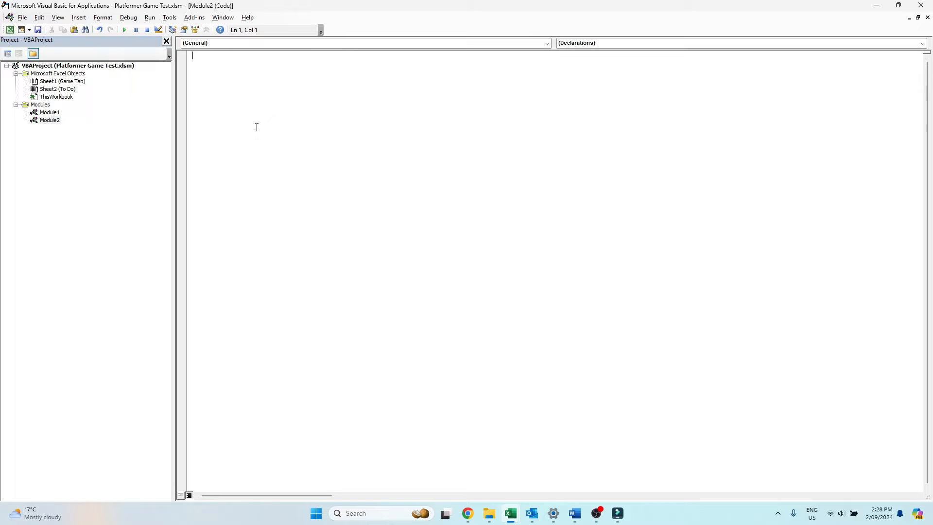
type("Sub ClearGameMap()")
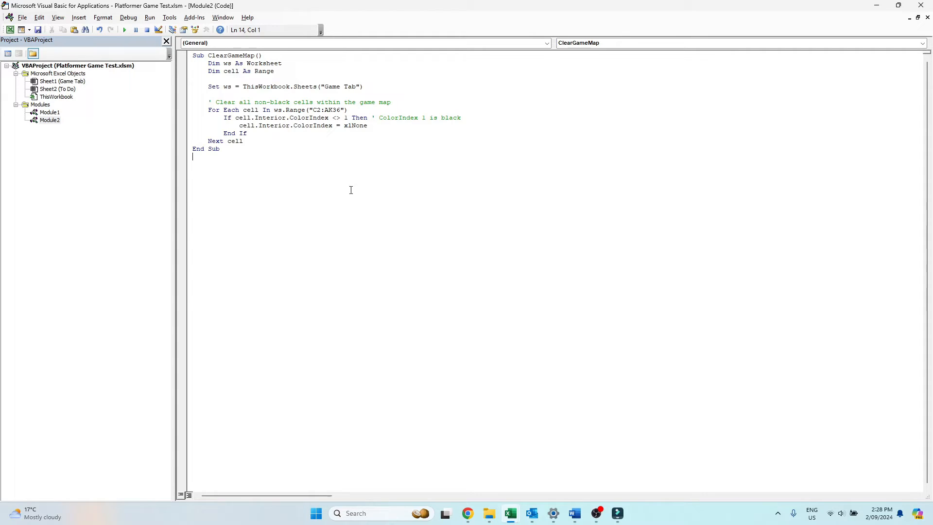
mouse_move(367, 211)
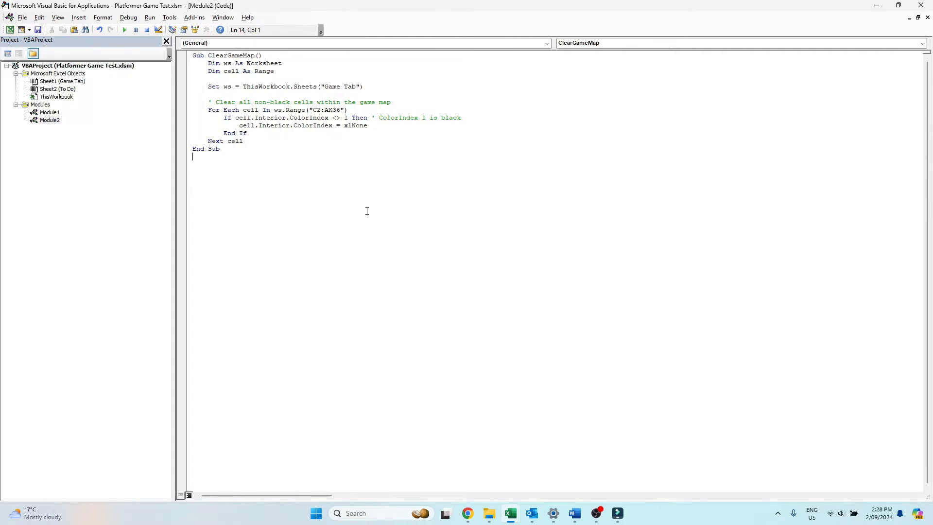
left_click(128, 17)
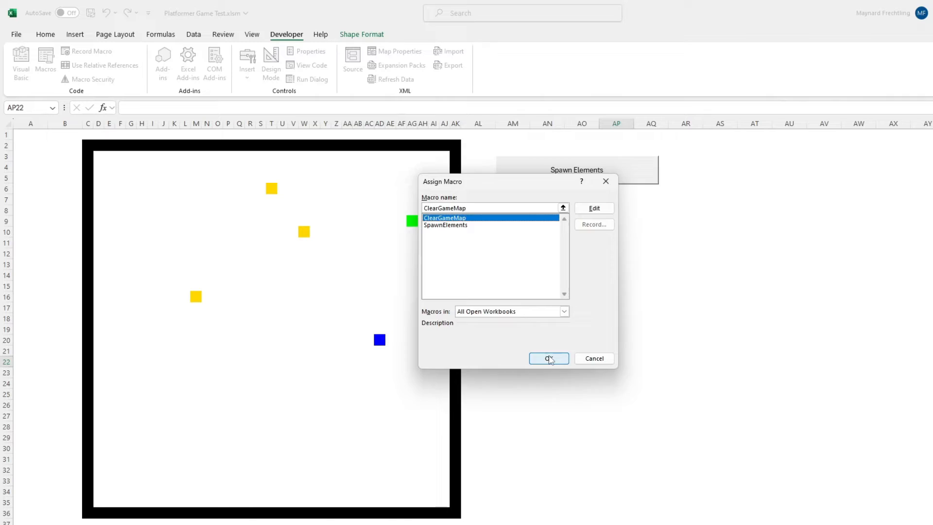
left_click(548, 358)
type("Clear Map")
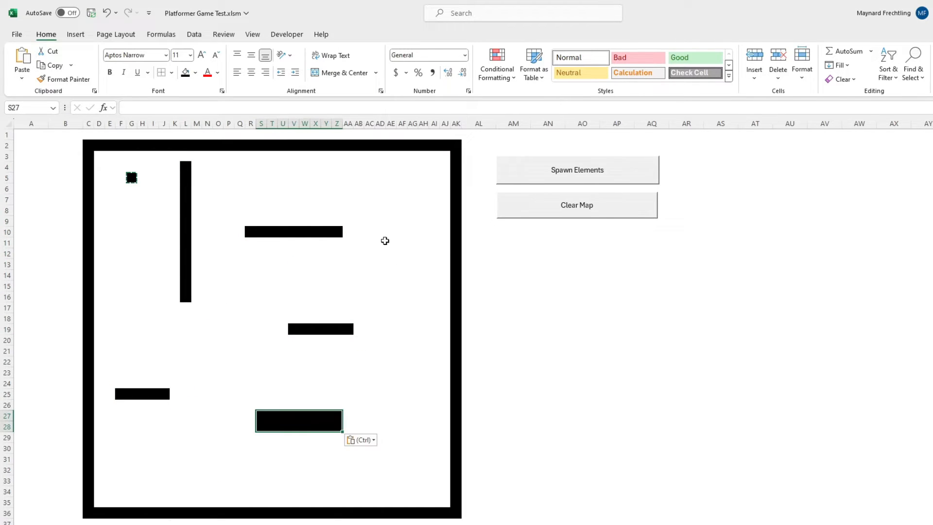
- Draw black wall and platform blocks inside the map border and label the Clear Map button
left_click(577, 170)
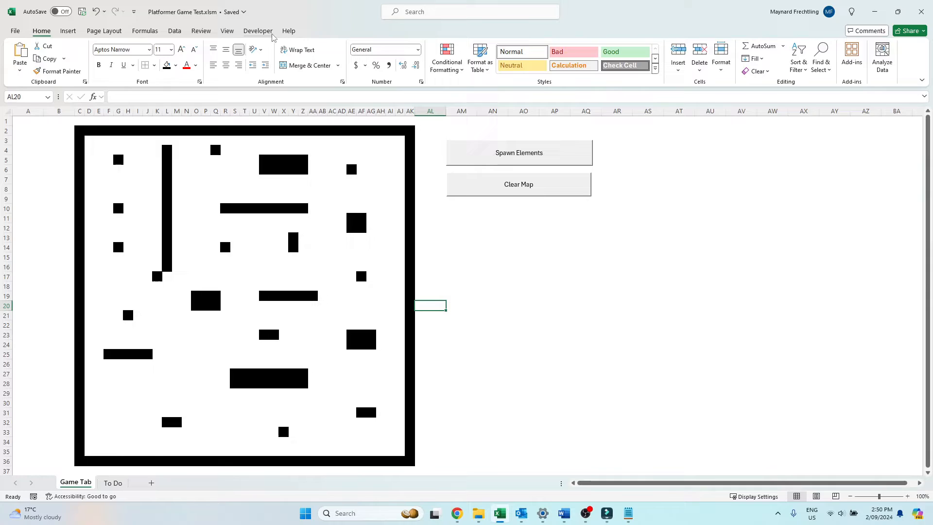
left_click(257, 31)
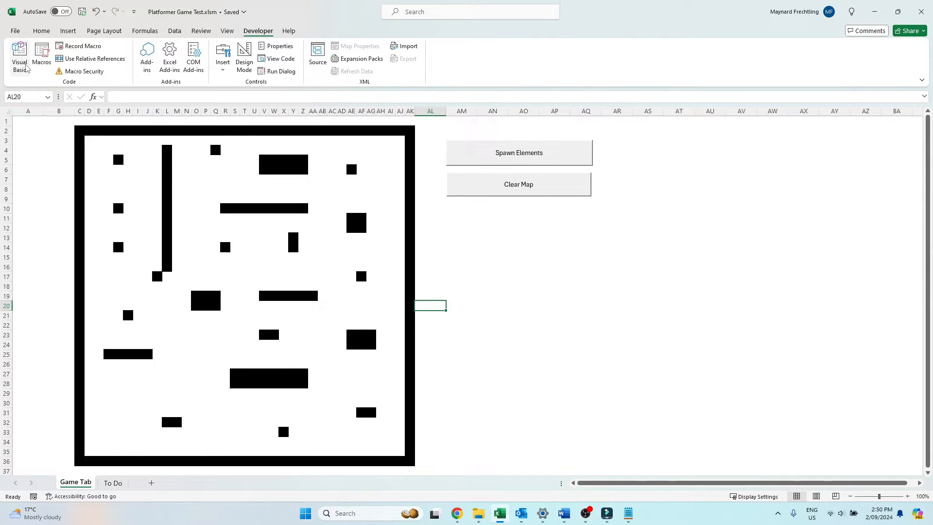
left_click(19, 53)
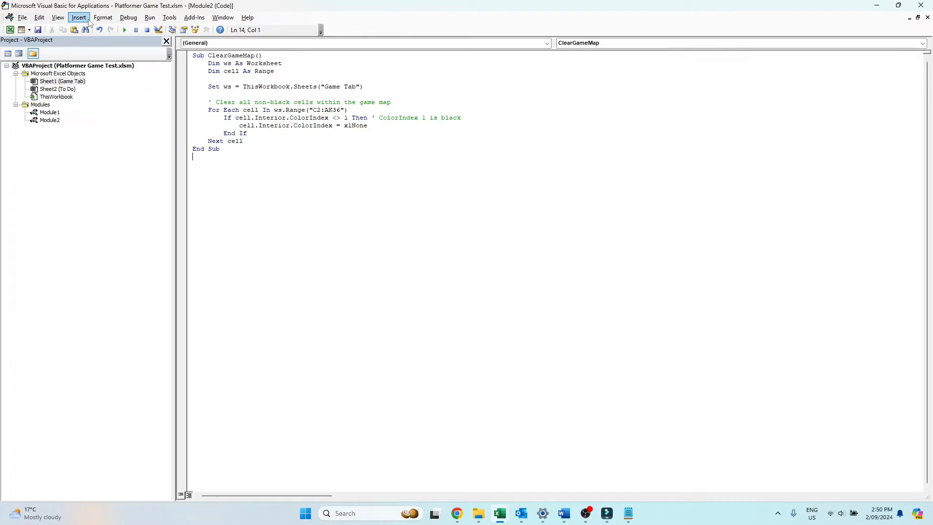
left_click(78, 17)
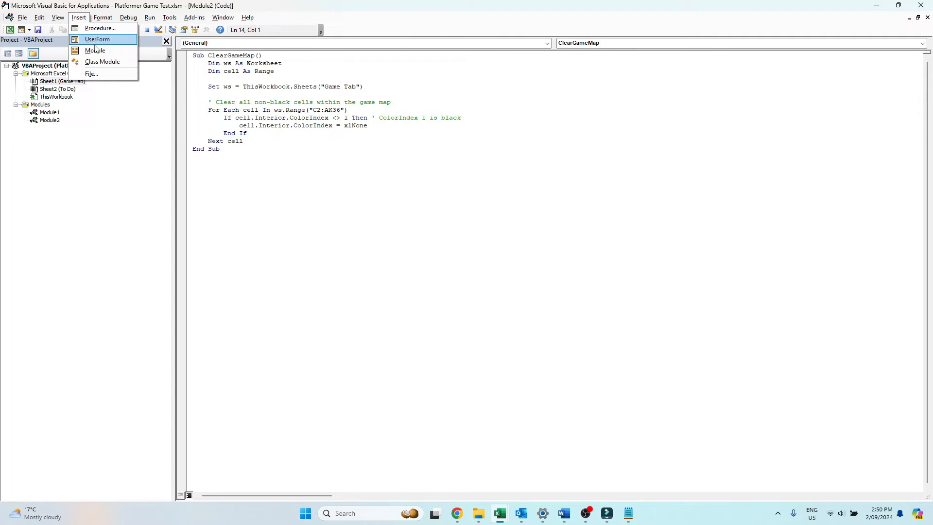
left_click(94, 50)
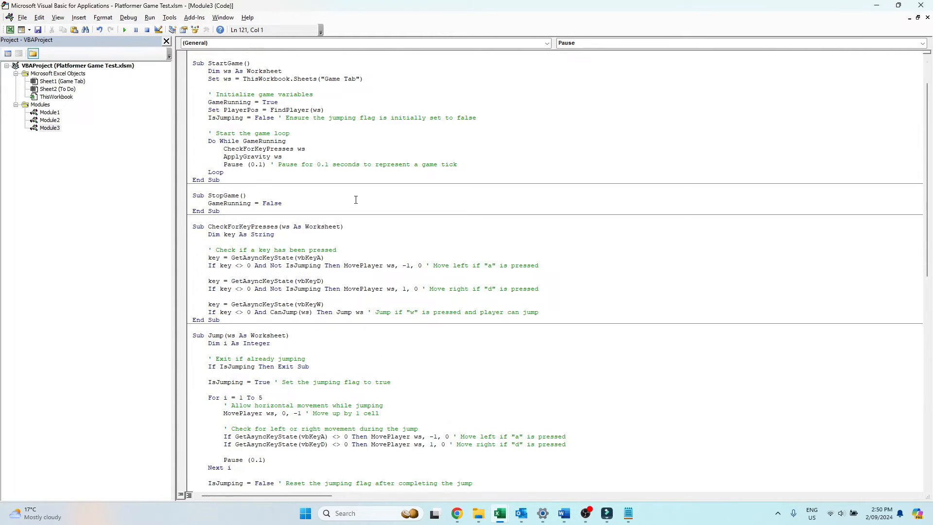
scroll("down", 3)
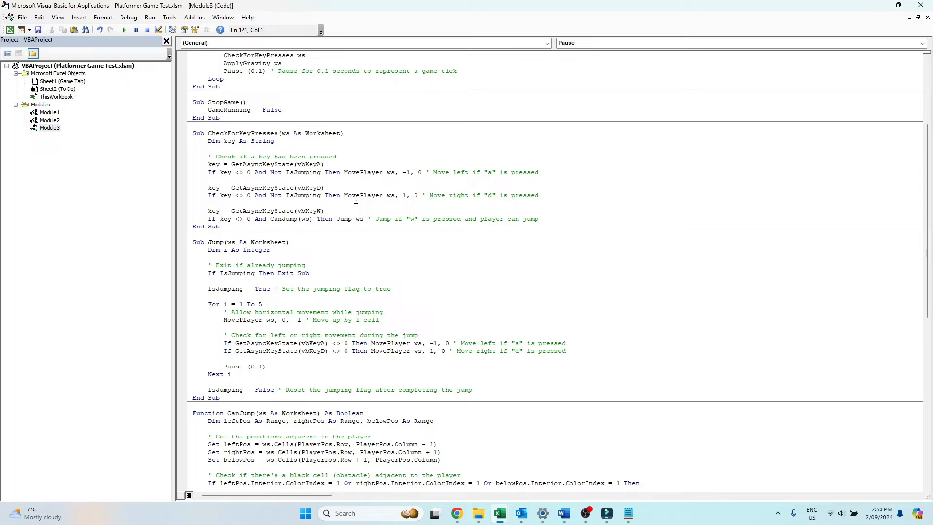
scroll("down", 3)
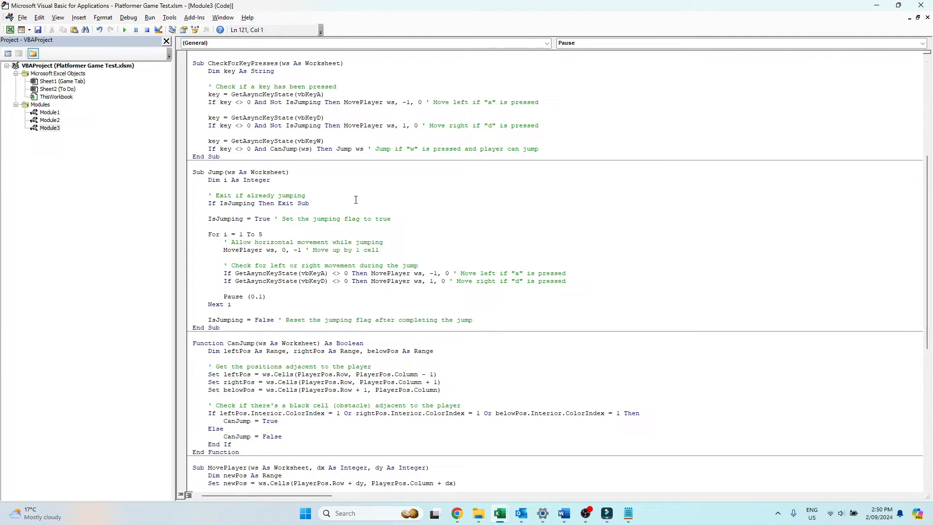
scroll("down", 3)
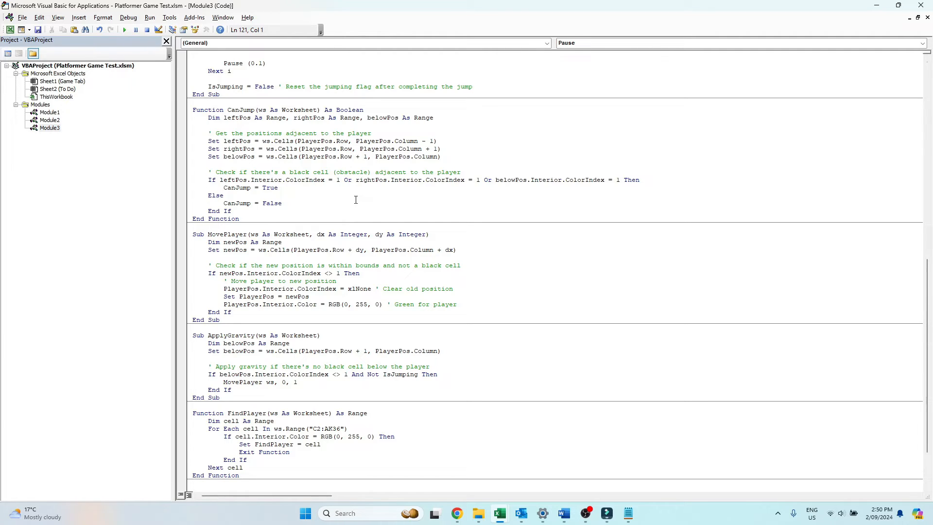
scroll("down", 3)
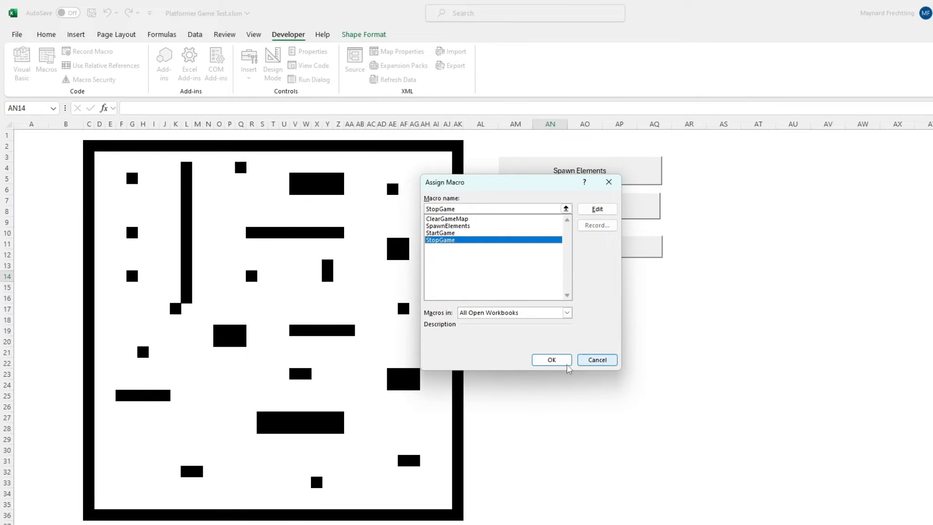
- Assign StopGame to the Stop button and play a round using the D and W keys
left_click(551, 359)
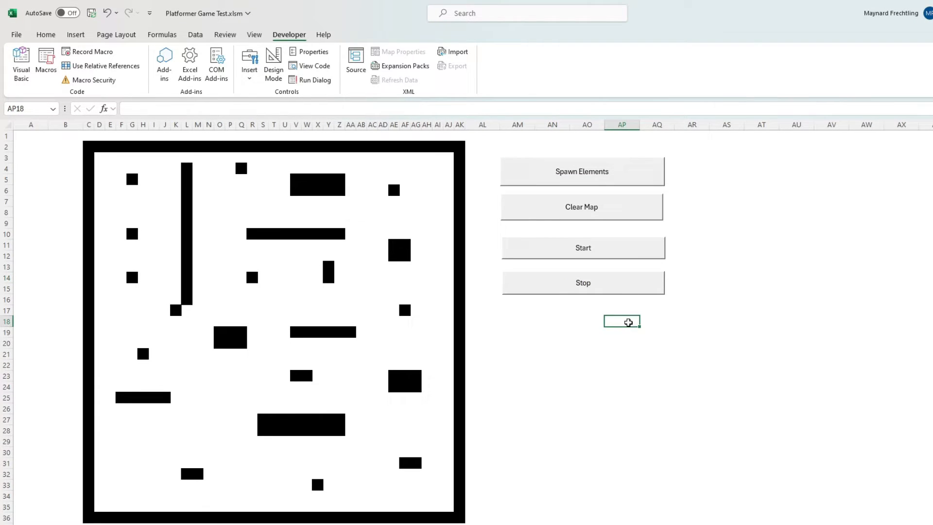
type("daaaaaaddddwwa")
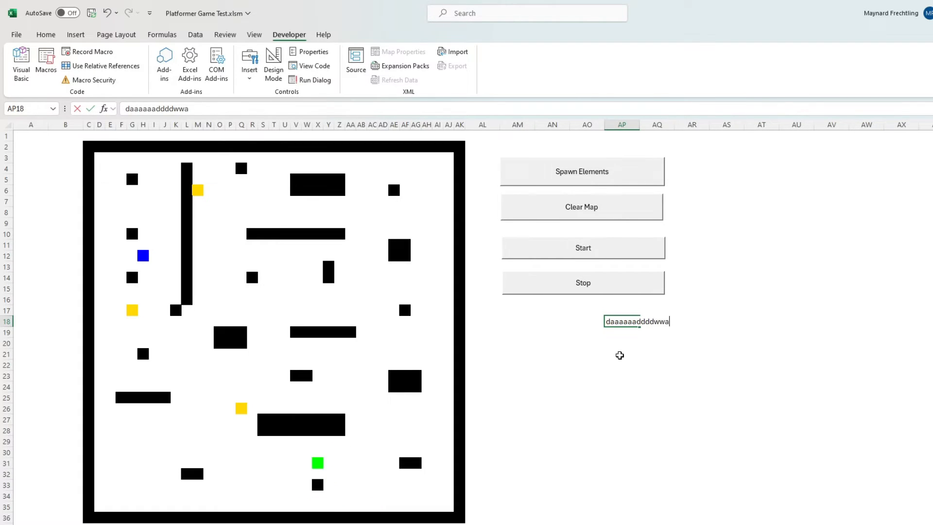
type("dwdwddddwwwdd")
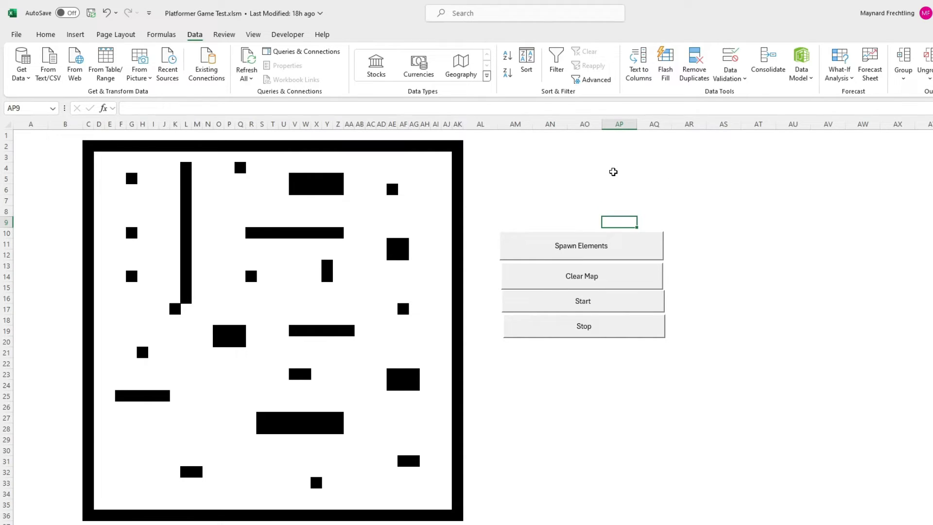
- Label Mines and Robots cells and restrict them to a 0–5 list from =$AS$9:$AS$13
type("Mi")
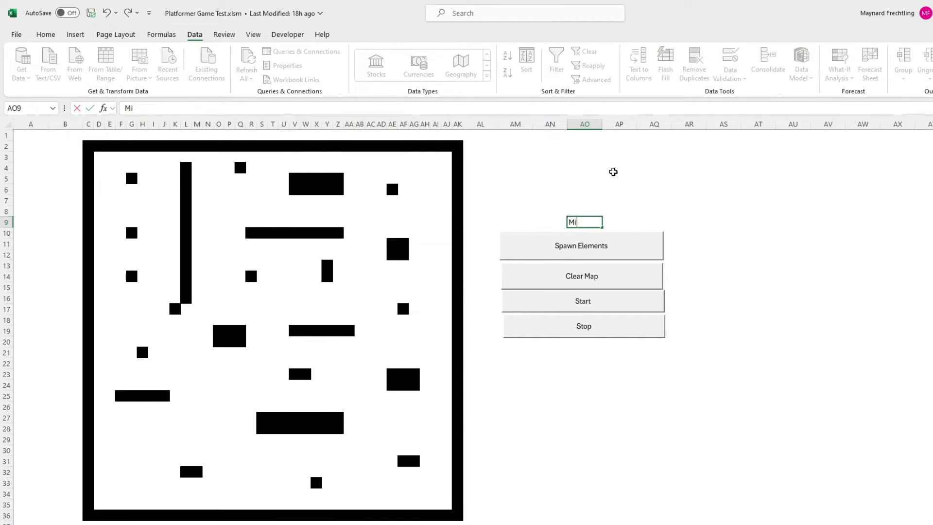
right_click(687, 244)
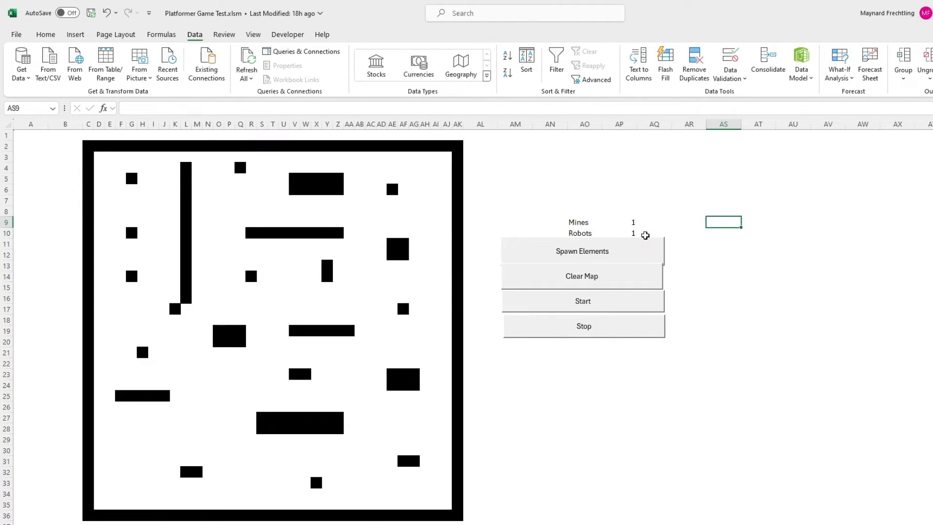
left_click(619, 222)
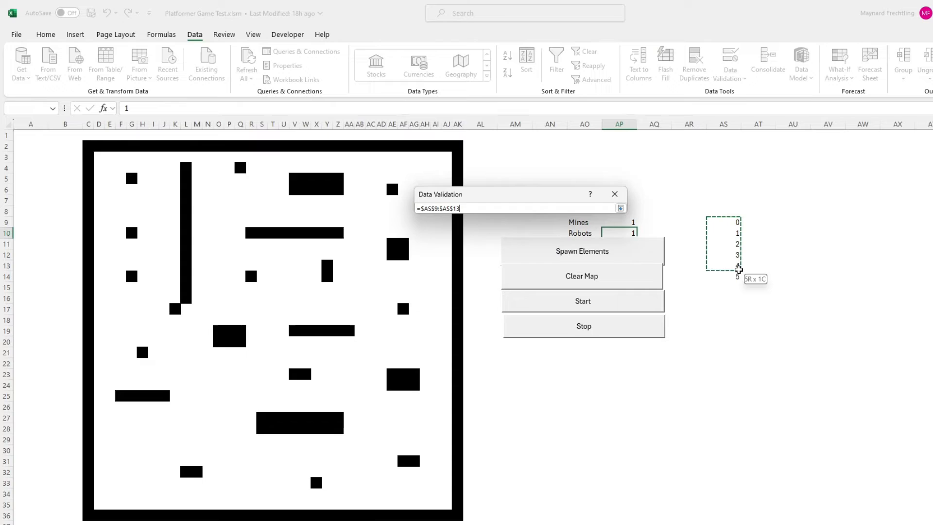
left_click(641, 222)
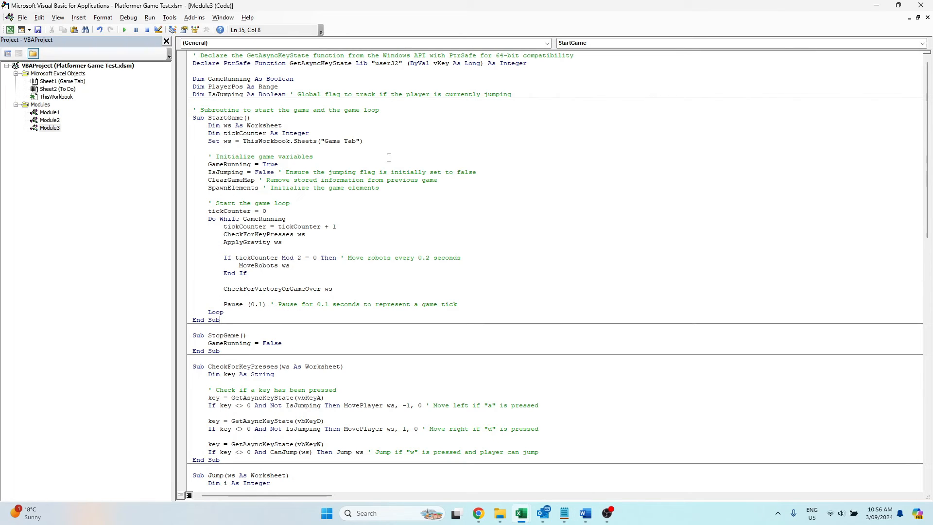
- Review the StartGame code, then insert Module4 and open it for editing
left_click_drag(200, 109, 220, 319)
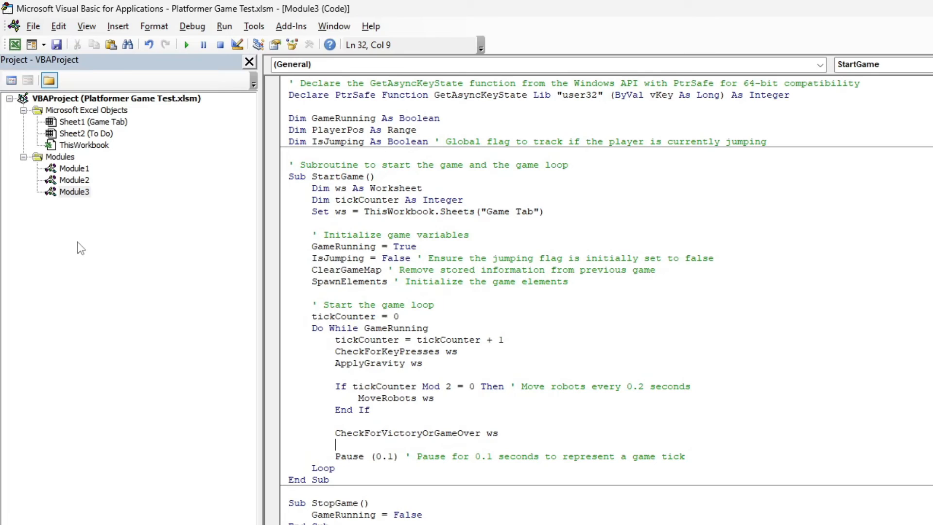
left_click(117, 26)
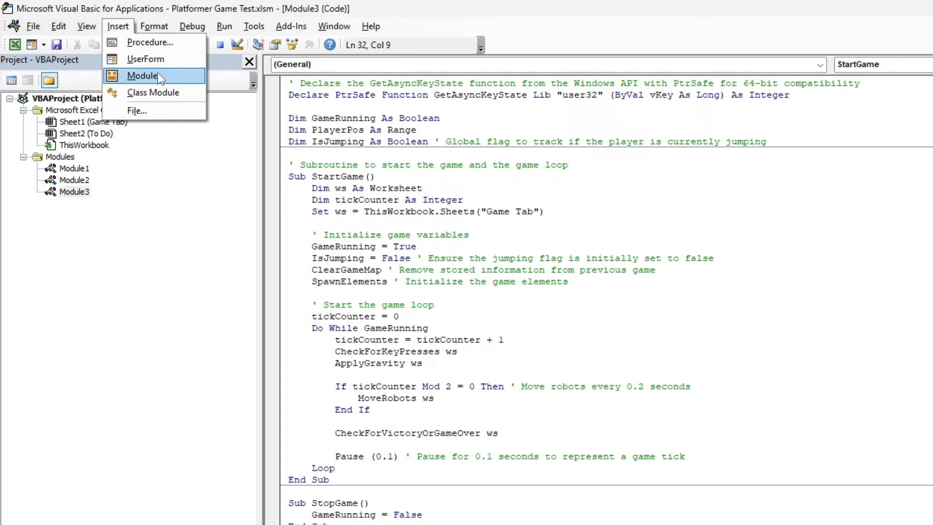
left_click(143, 76)
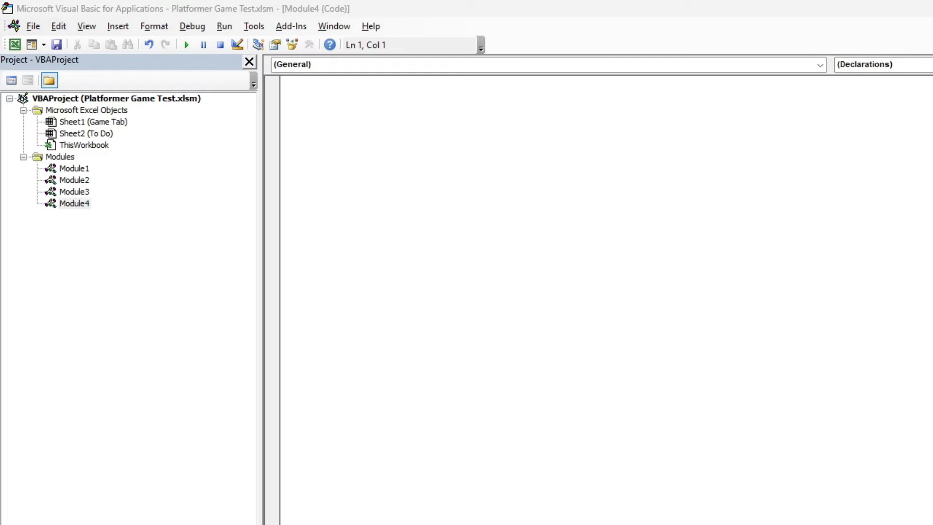
double_click(75, 203)
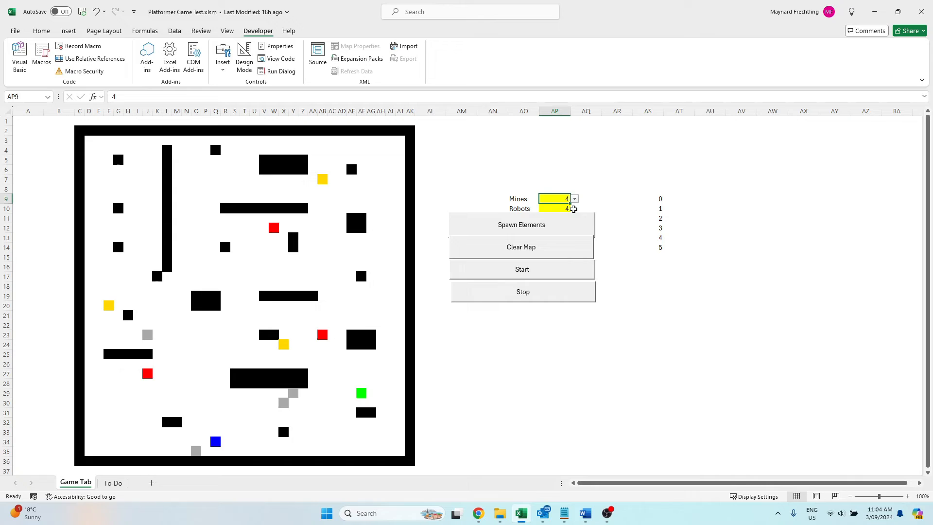
- Set Mines and Robots to 5, start a round, and move the player with A and W
left_click(573, 196)
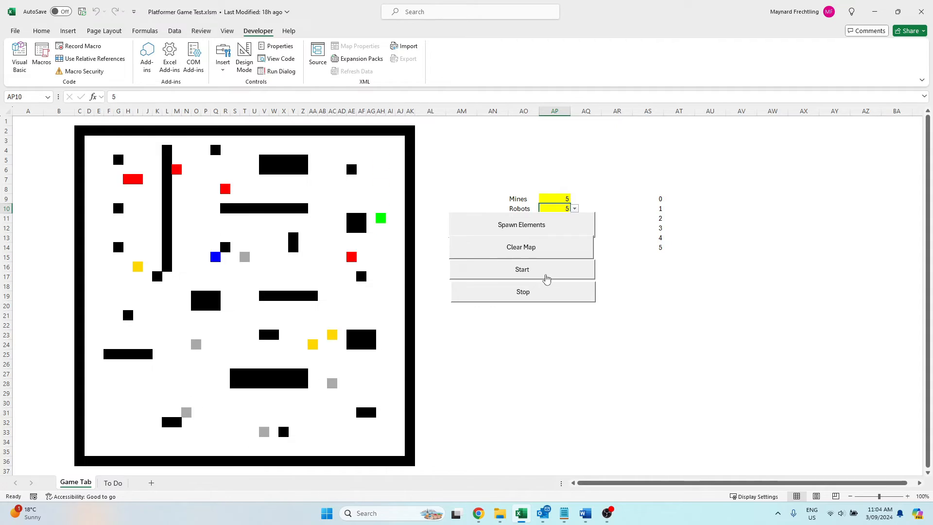
left_click(522, 268)
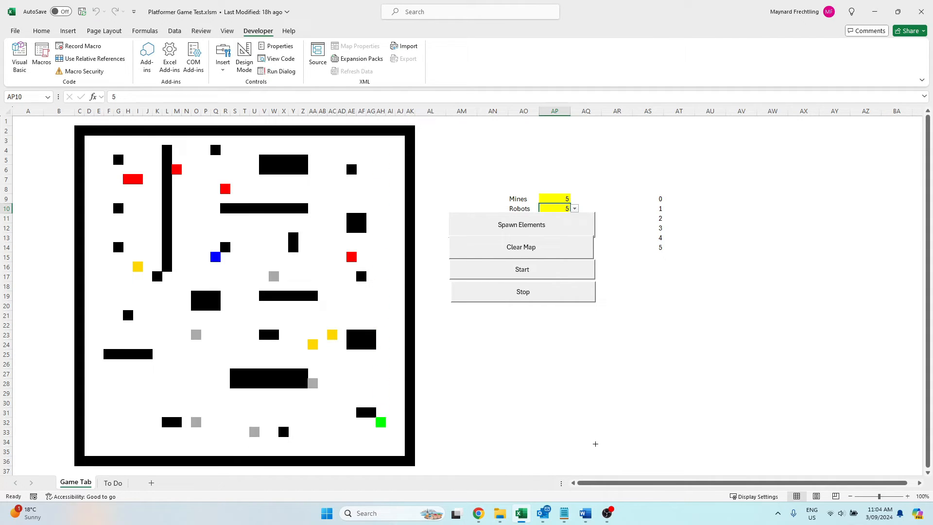
type("aaaaaaaaaawaa")
left_click(586, 402)
type("ddawwwwwwwad")
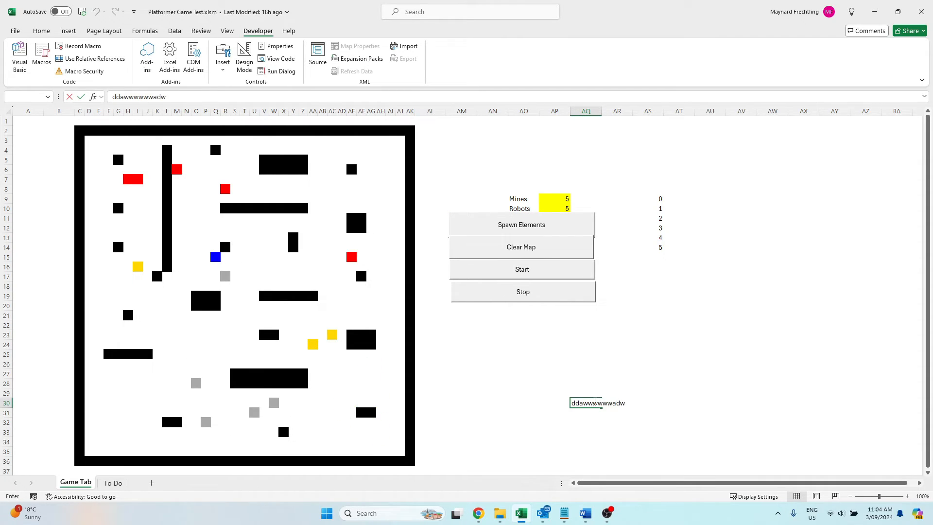
type("wwwwwwwwwwwwaaaaaawa")
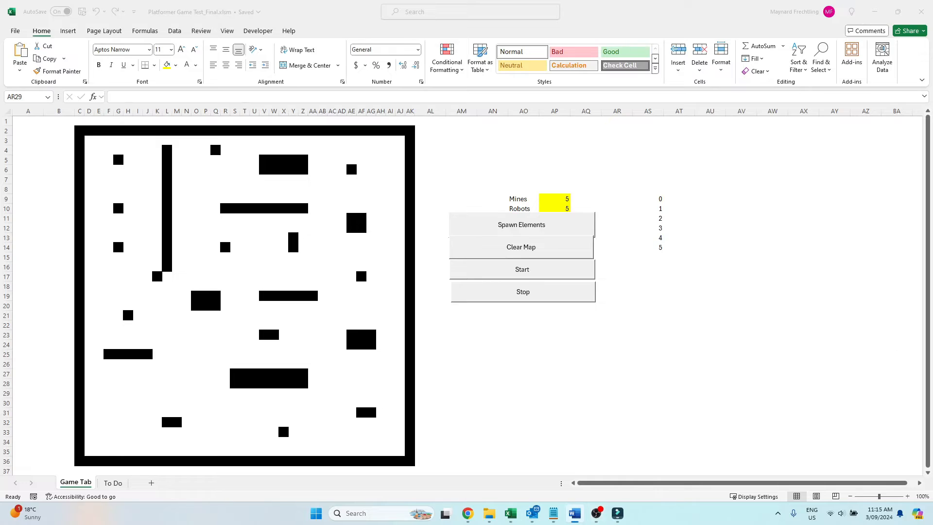
mouse_move(260, 37)
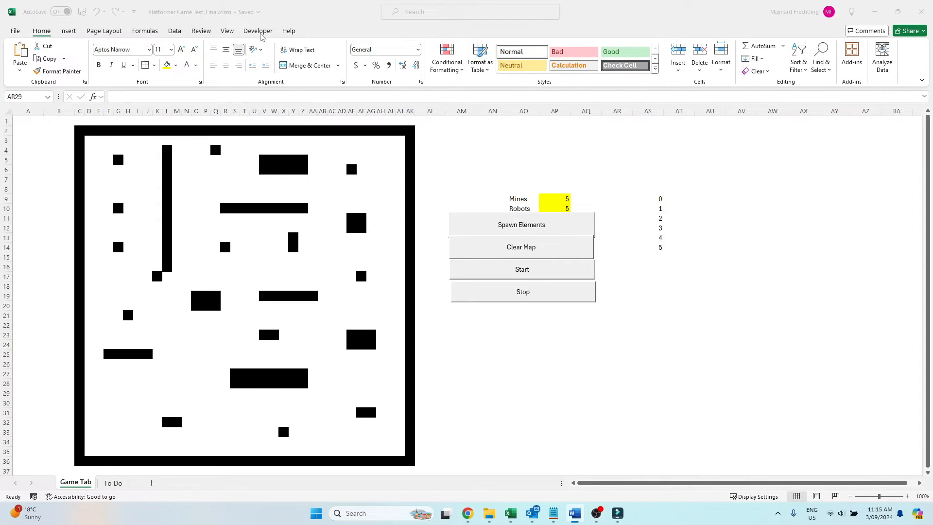
- Switch to the Developer tab in Platformer Game Test_Final.xlsm
left_click(258, 30)
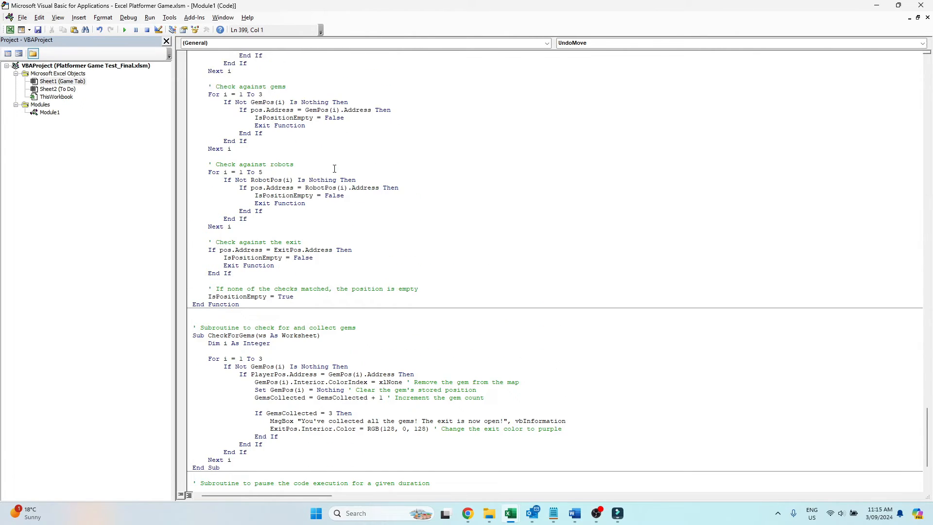
scroll("down", 3)
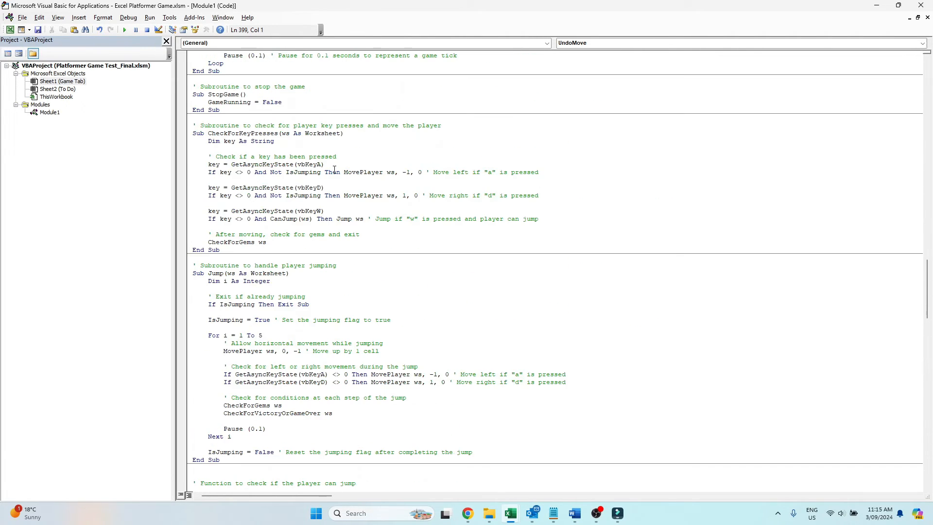
scroll("down", 3)
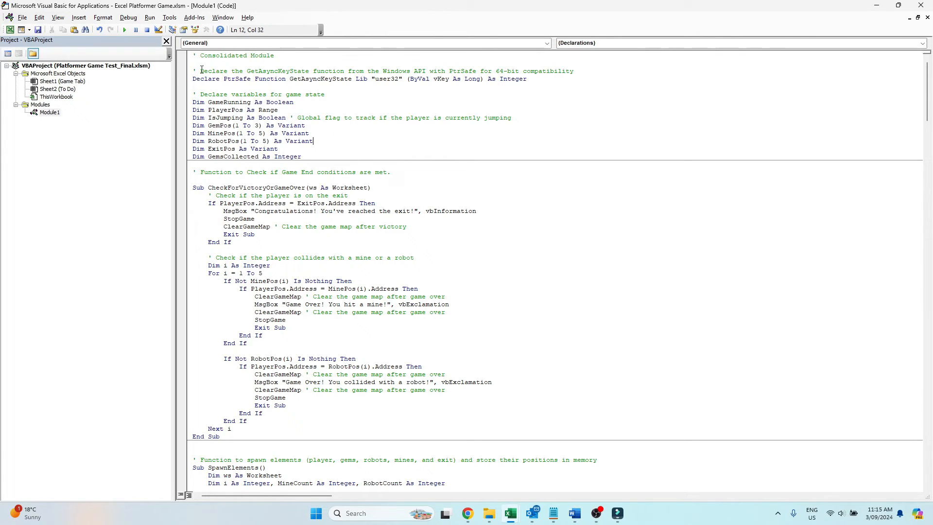
left_click(193, 63)
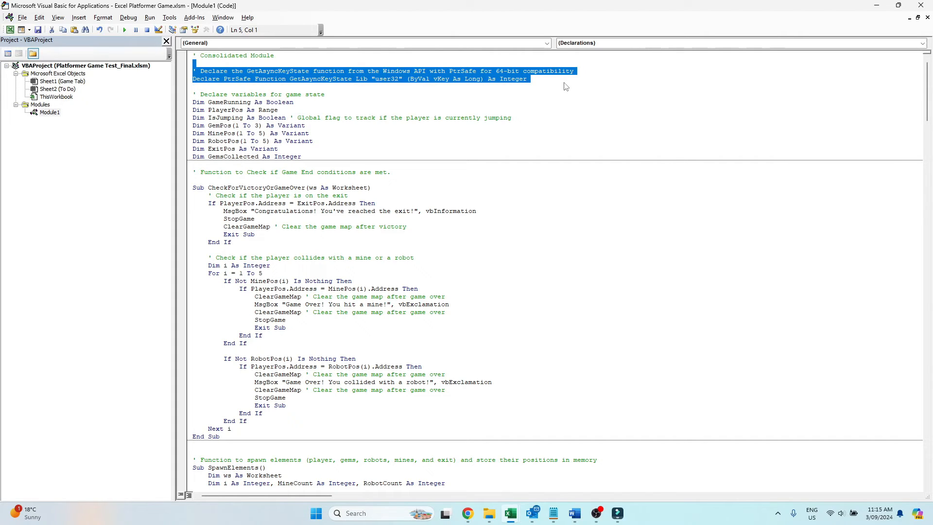
mouse_move(564, 82)
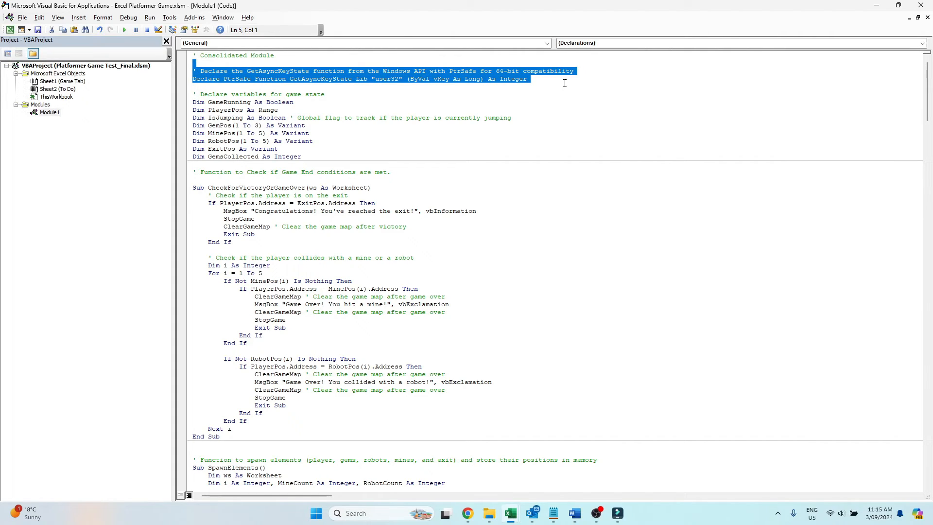
mouse_move(235, 128)
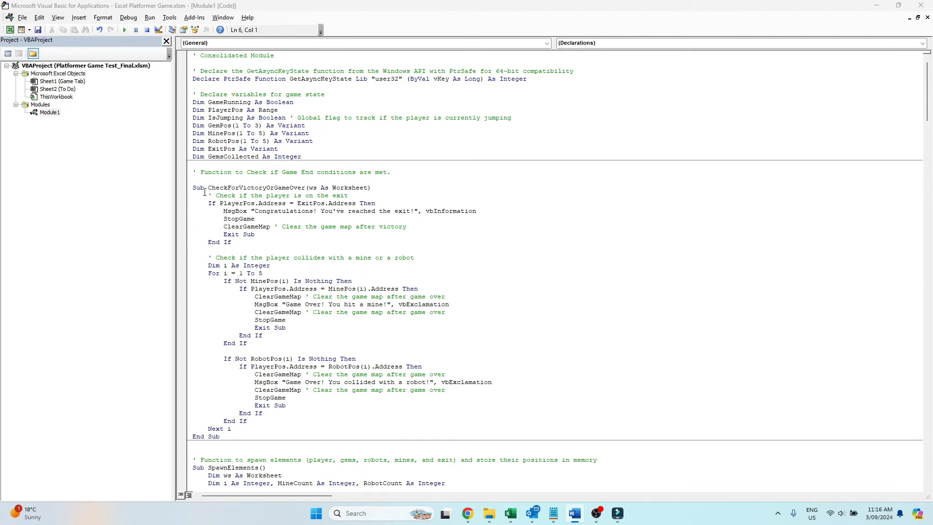
left_click_drag(216, 195, 275, 226)
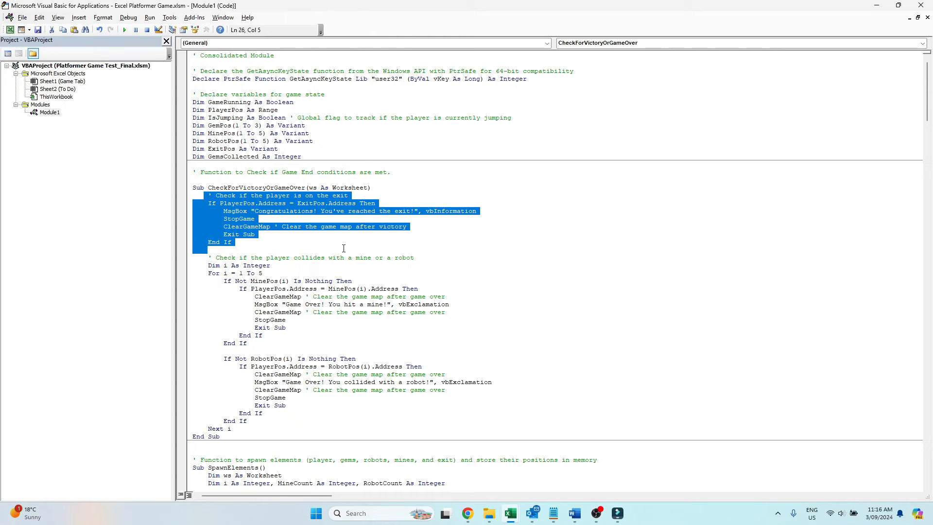
mouse_move(257, 433)
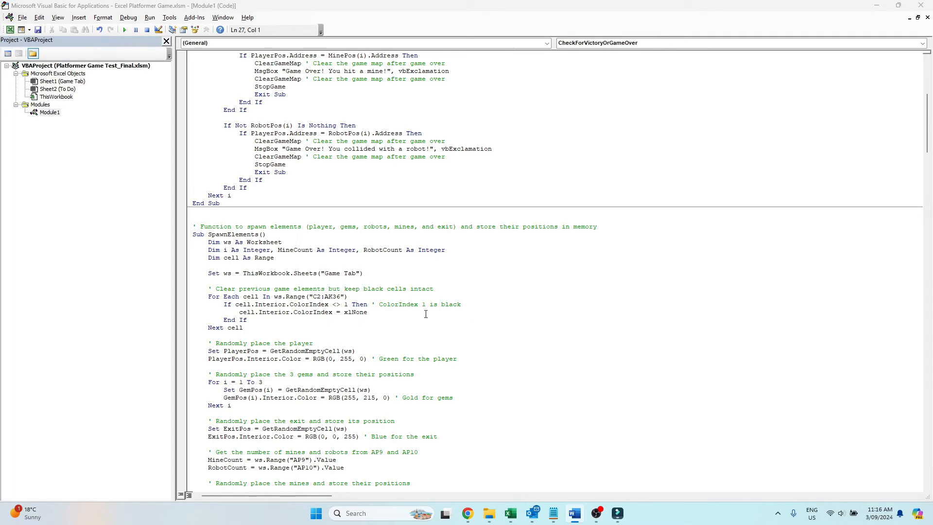
mouse_move(194, 227)
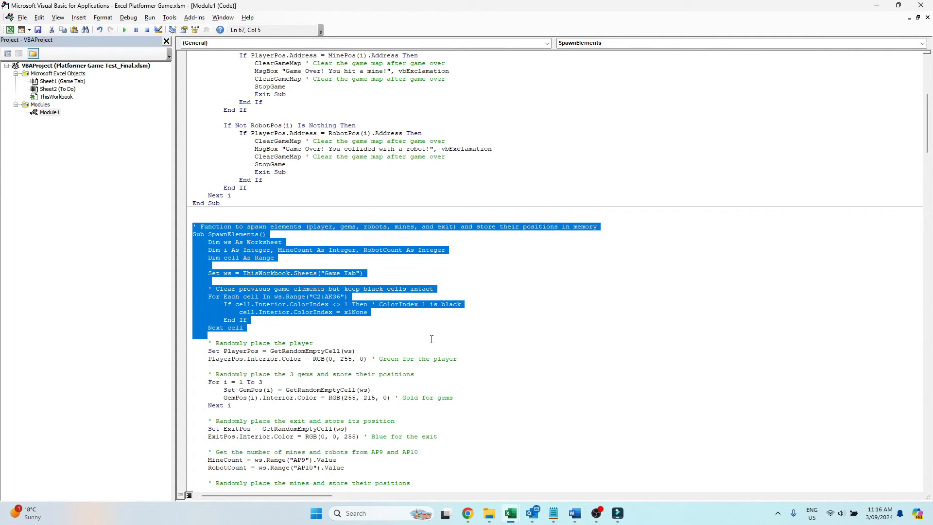
scroll("down", 3)
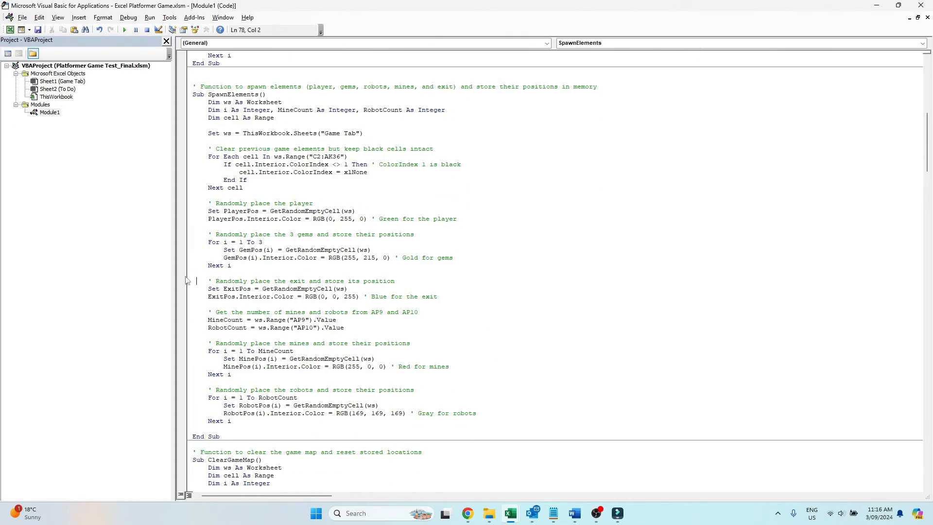
left_click_drag(209, 234, 230, 265)
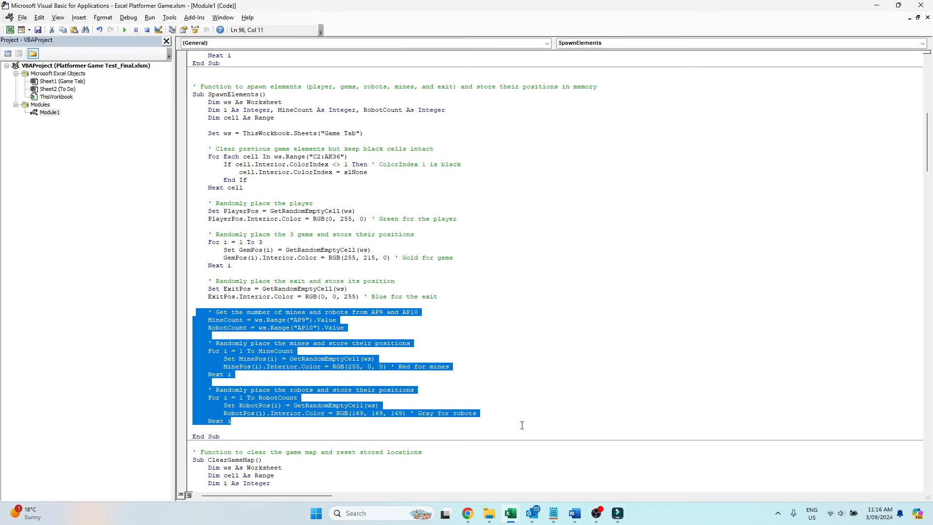
scroll("down", 3)
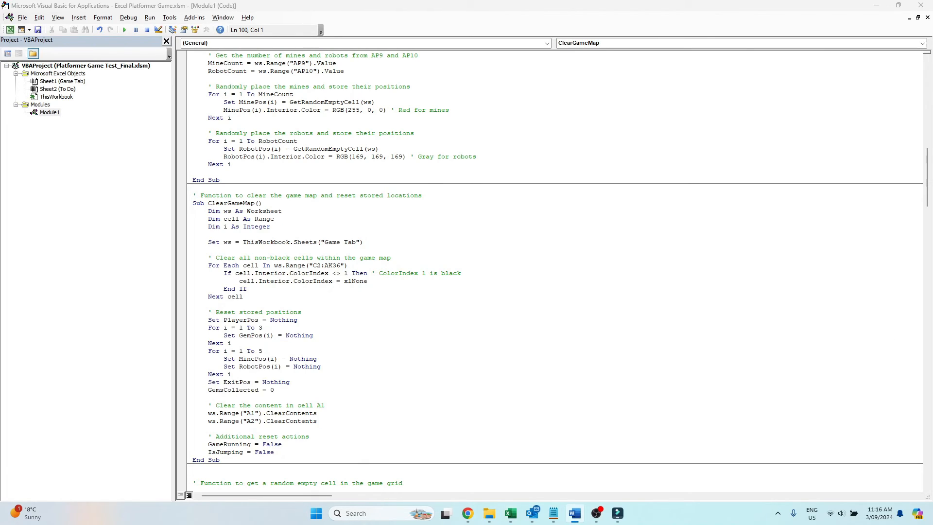
mouse_move(68, 392)
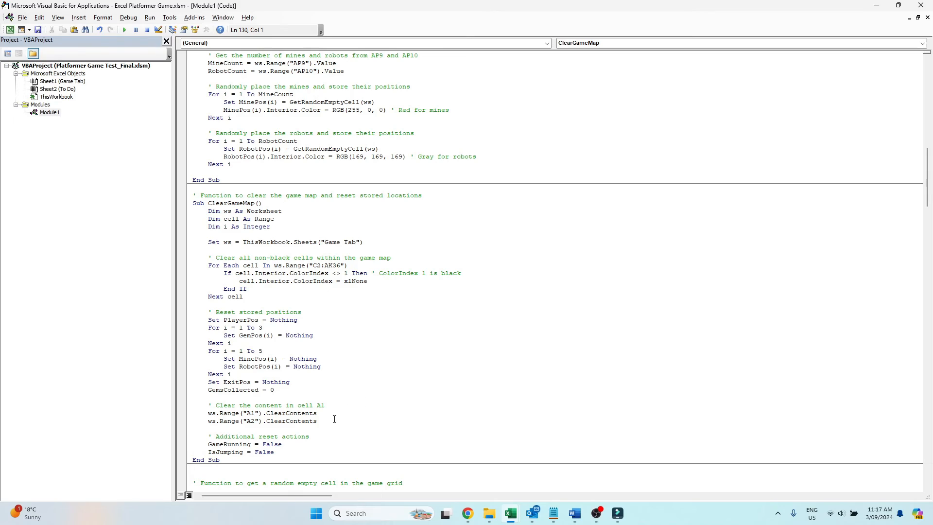
mouse_move(392, 419)
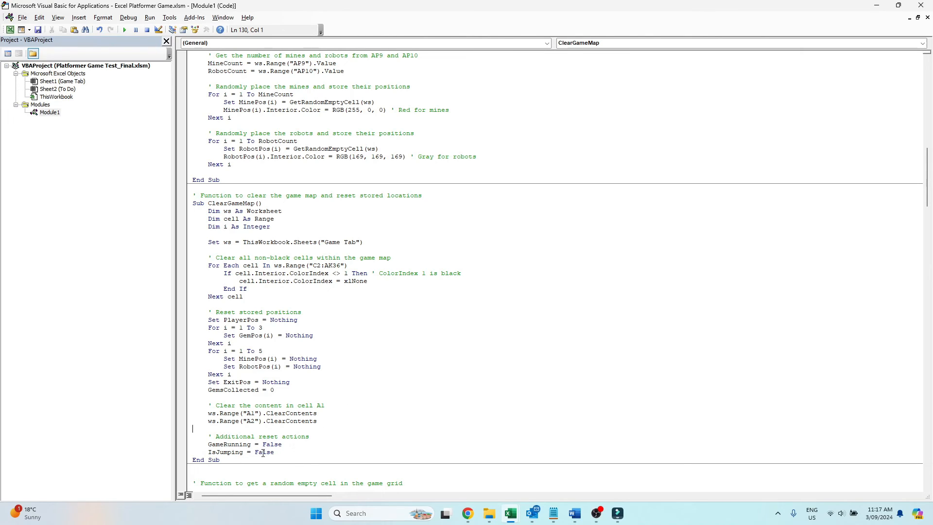
scroll("down", 3)
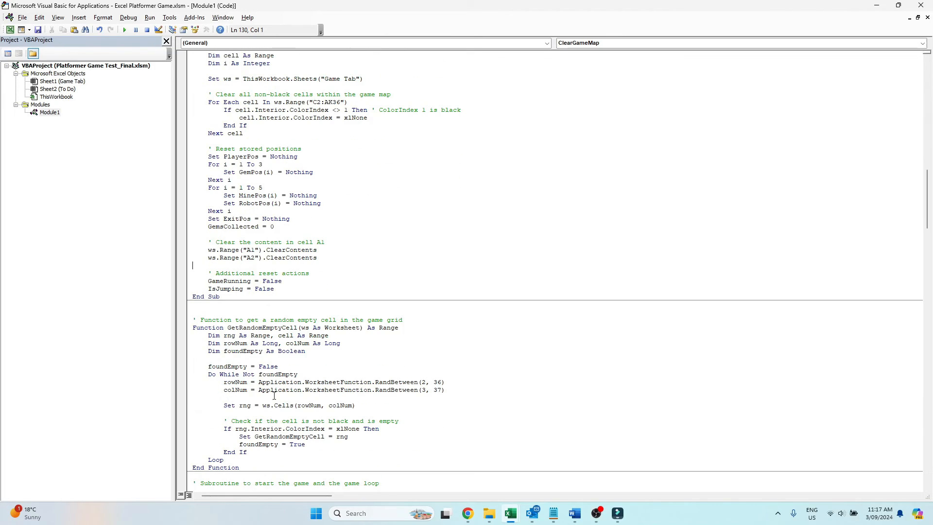
mouse_move(186, 324)
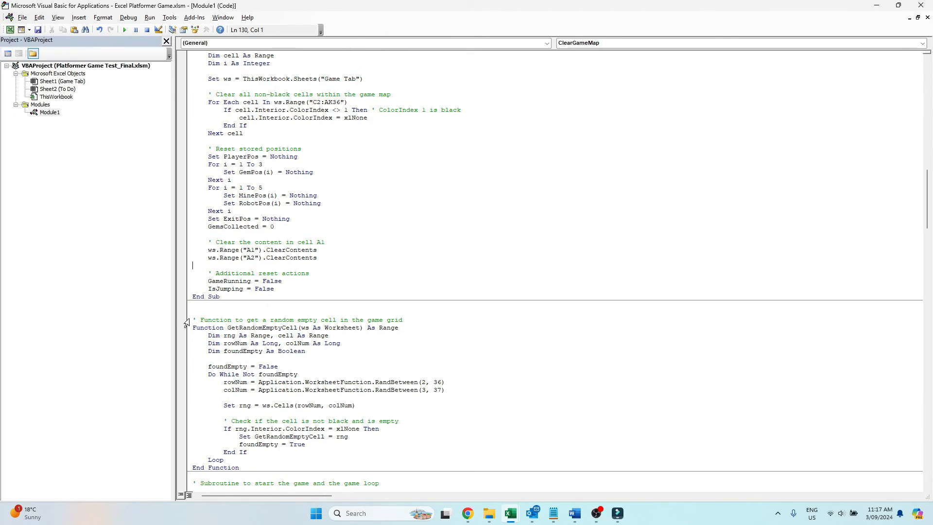
left_click_drag(193, 319, 307, 451)
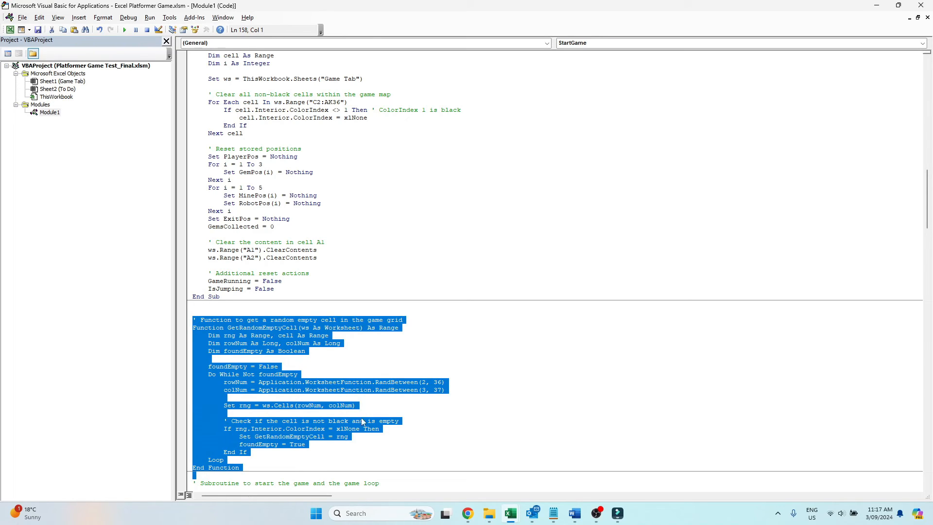
scroll("down", 3)
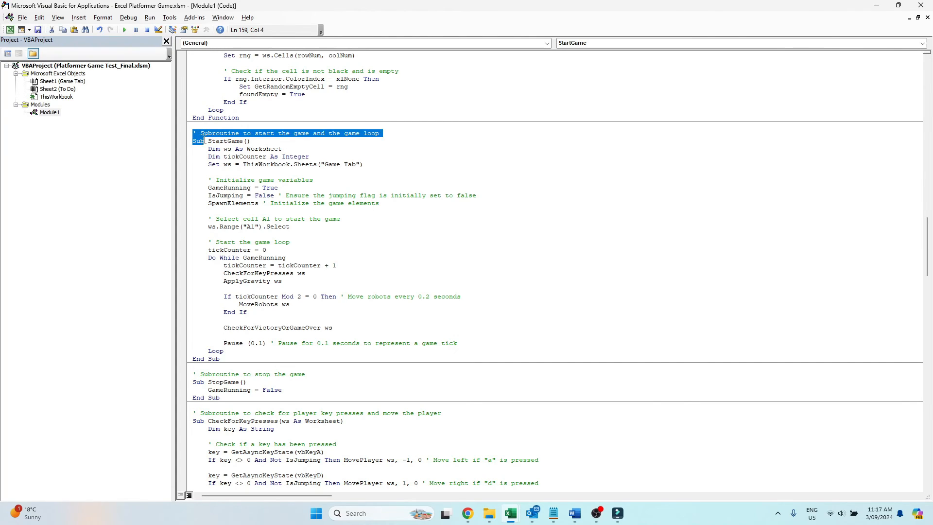
left_click_drag(192, 132, 287, 257)
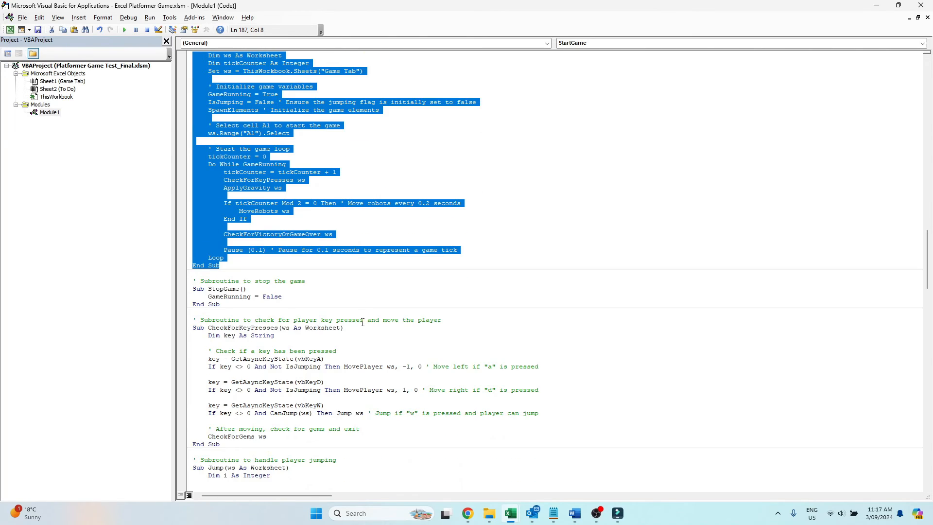
scroll("down", 3)
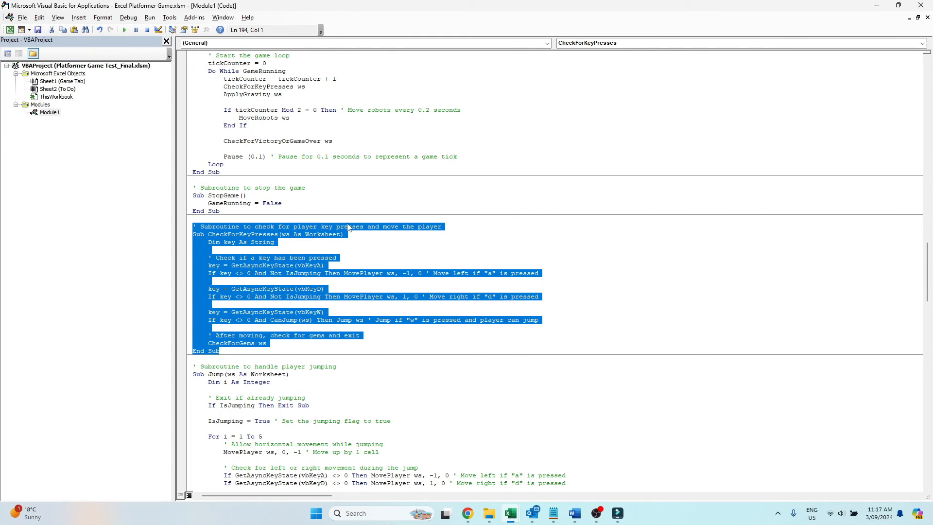
mouse_move(350, 227)
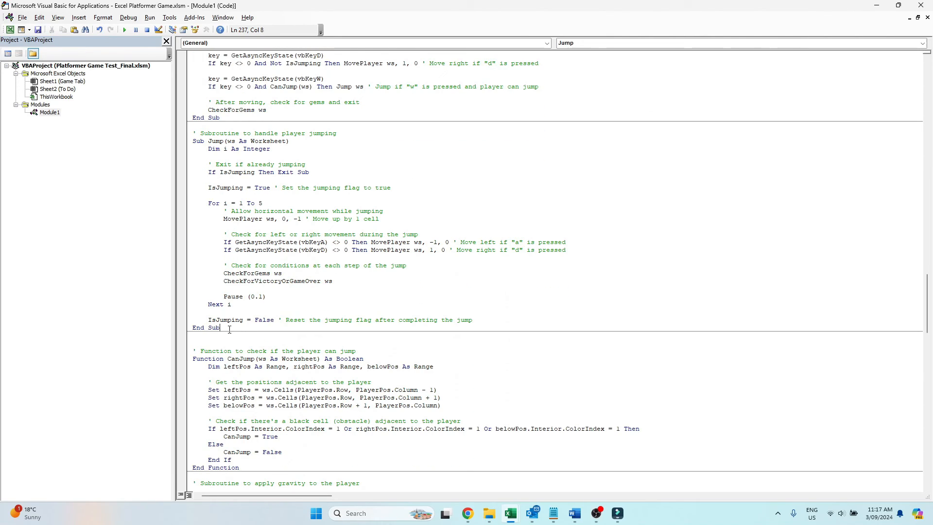
left_click_drag(193, 132, 220, 327)
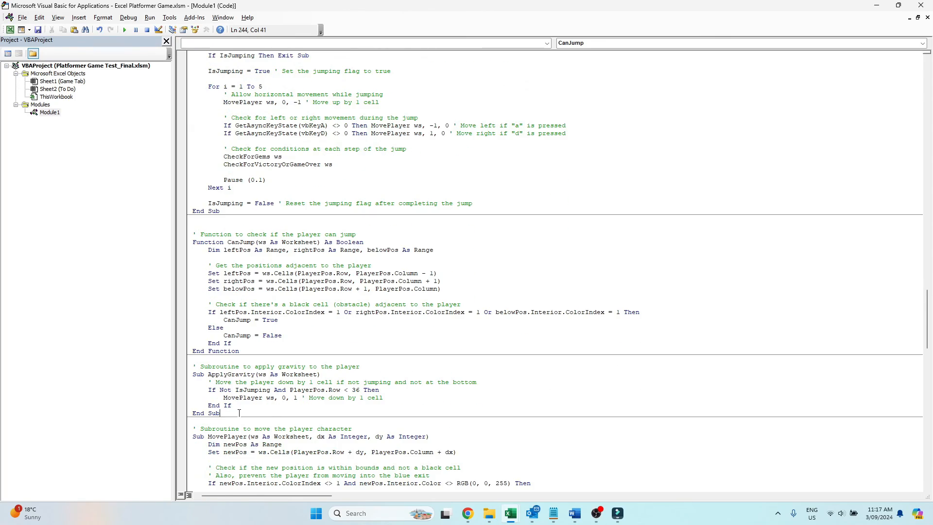
left_click_drag(222, 234, 220, 413)
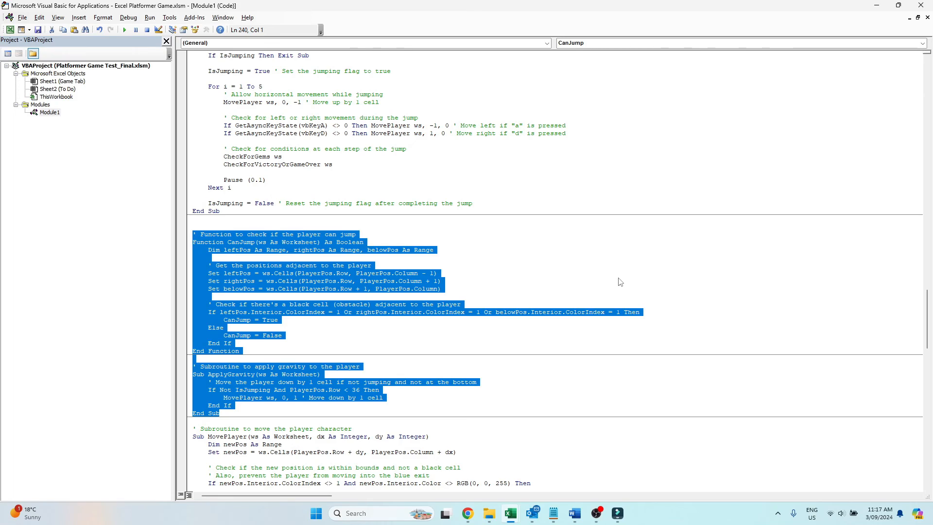
mouse_move(642, 323)
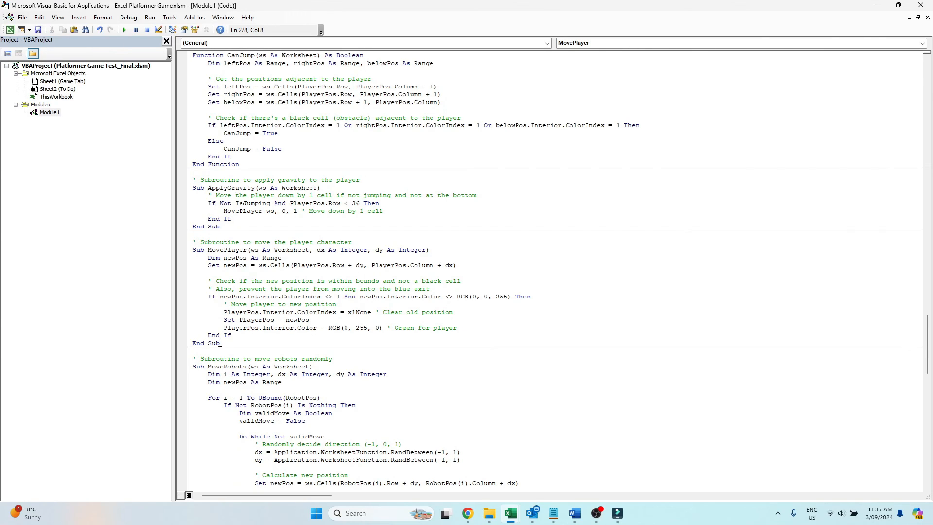
left_click_drag(202, 241, 220, 342)
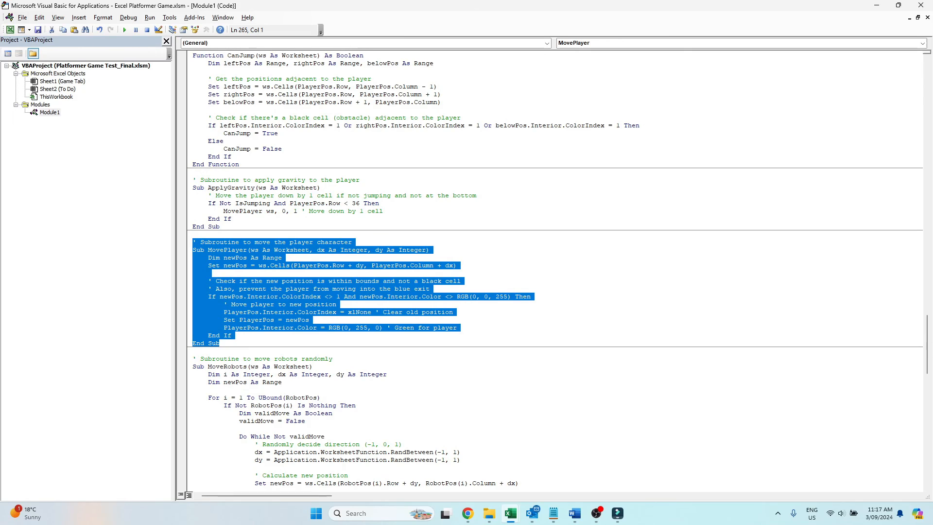
mouse_move(592, 333)
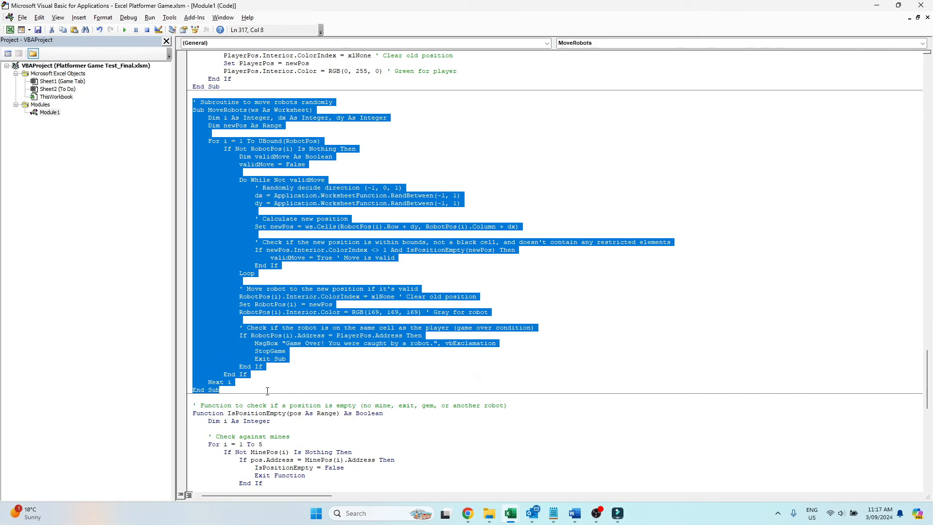
mouse_move(568, 376)
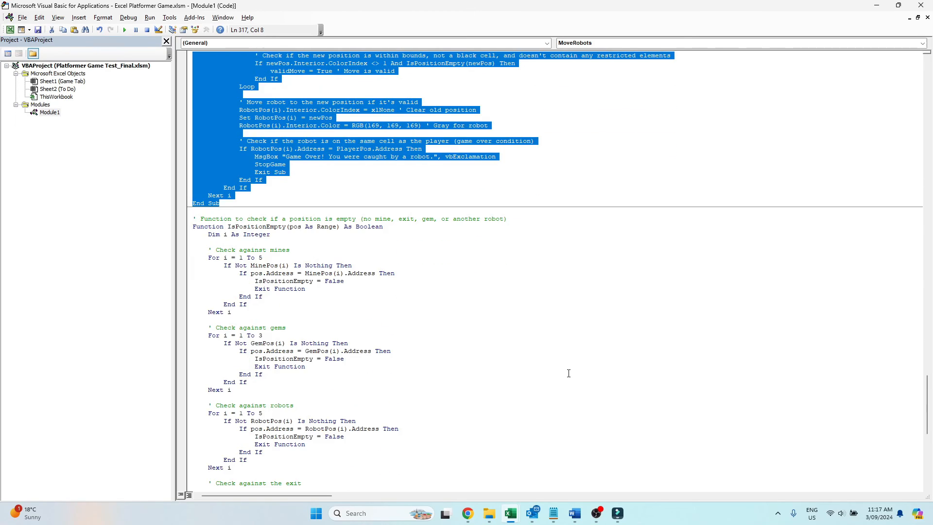
scroll("down", 3)
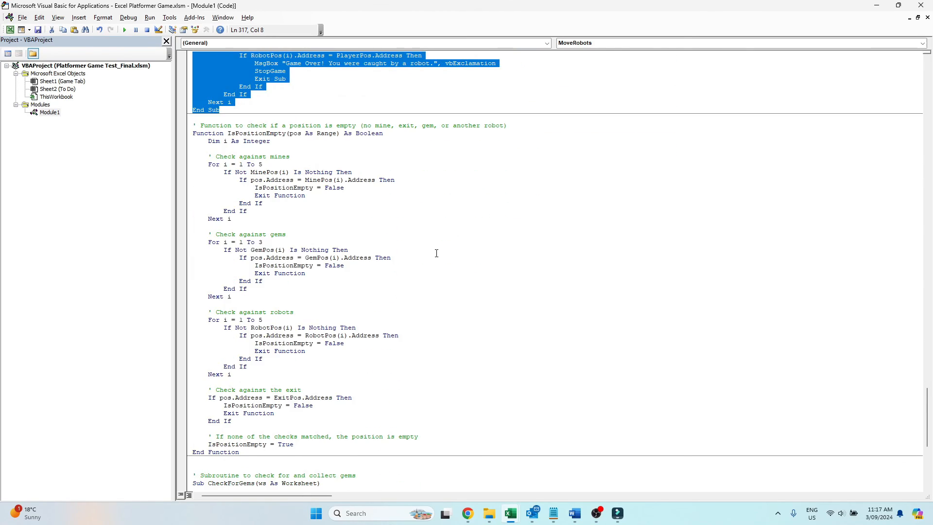